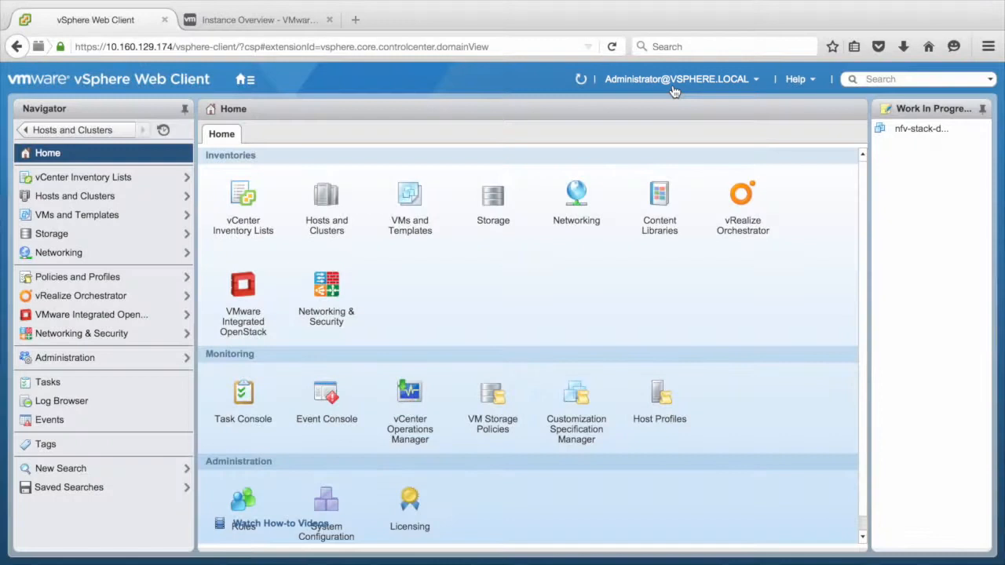
mouse_move(242, 301)
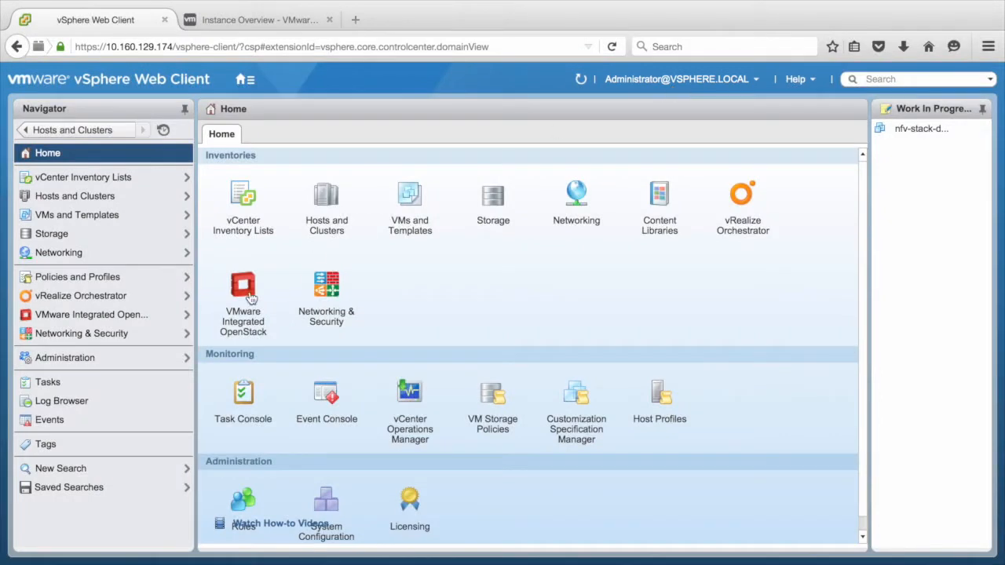
Step: Show the VMware Integrated OpenStack summary with deployment version 2.0.0
left_click(242, 302)
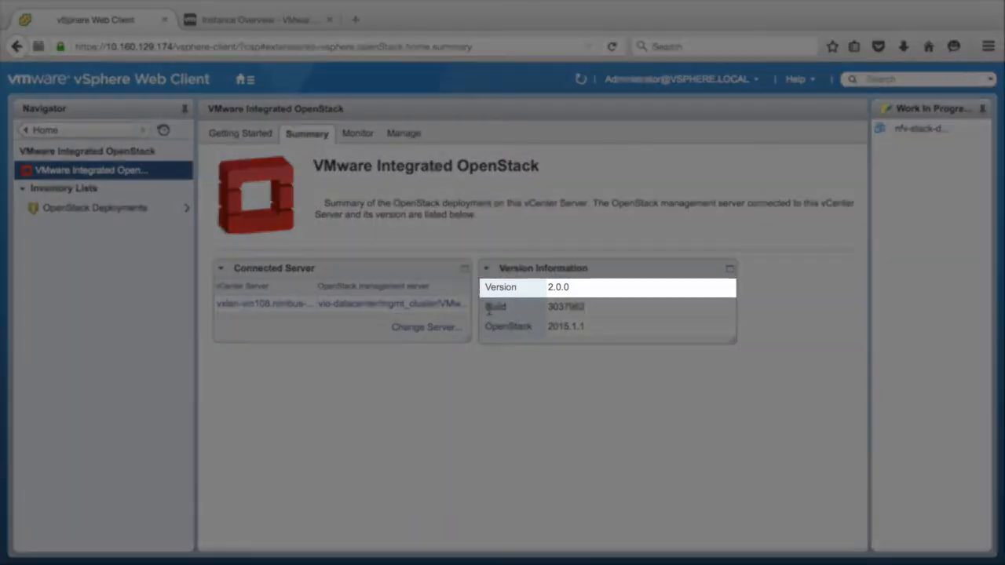
Step: Navigate via Hosts and Clusters to compute_cluster's vSphere DRS settings under Manage
left_click(251, 78)
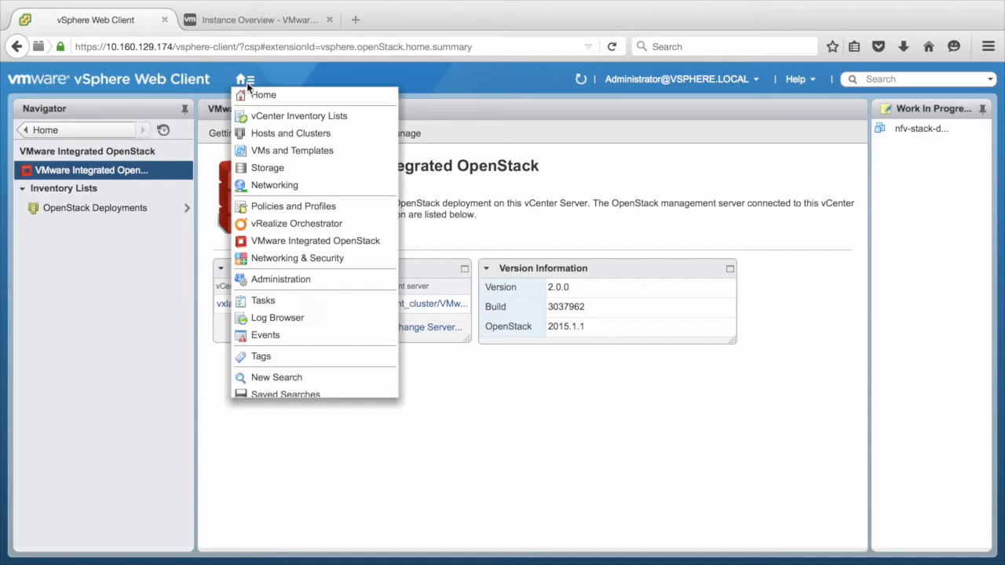
left_click(290, 132)
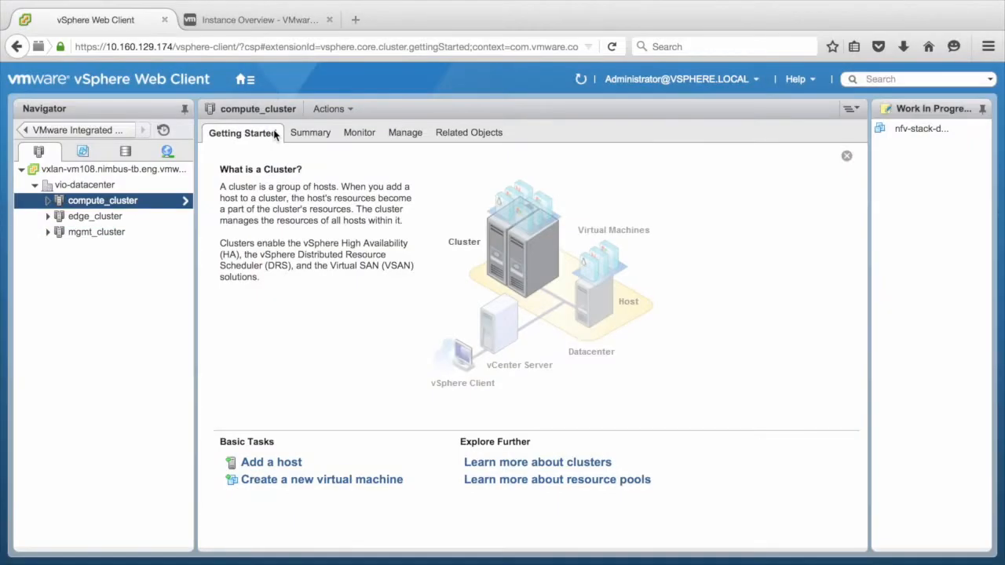
mouse_move(405, 132)
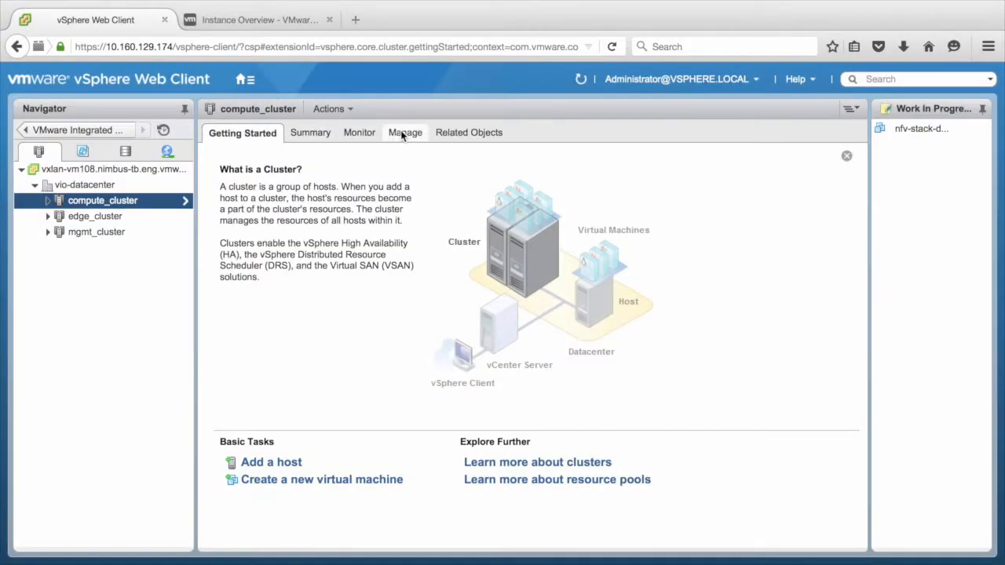
left_click(405, 132)
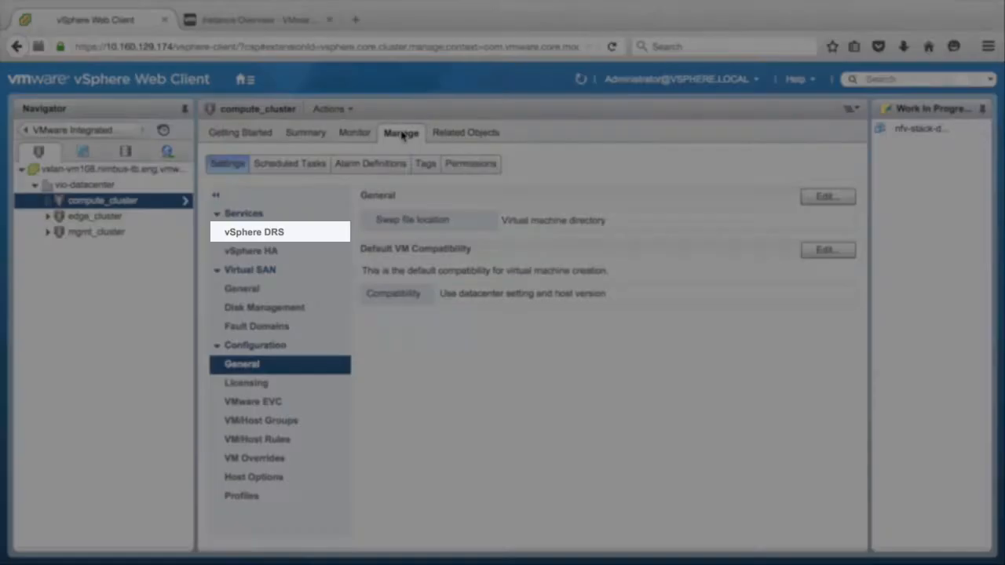
left_click(254, 232)
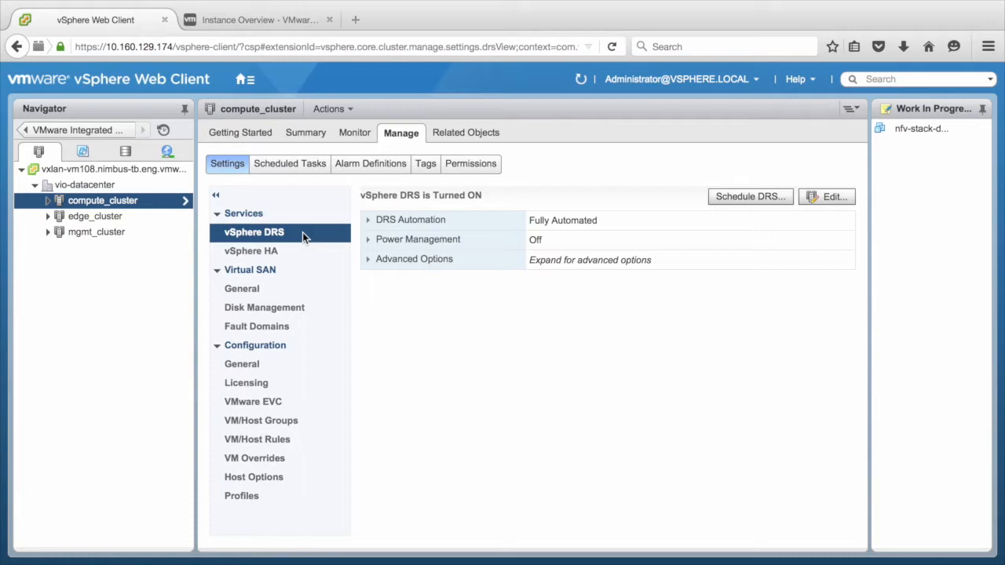
Step: Change DRS Automation from Fully Automated to Partially Automated and save it
left_click(825, 196)
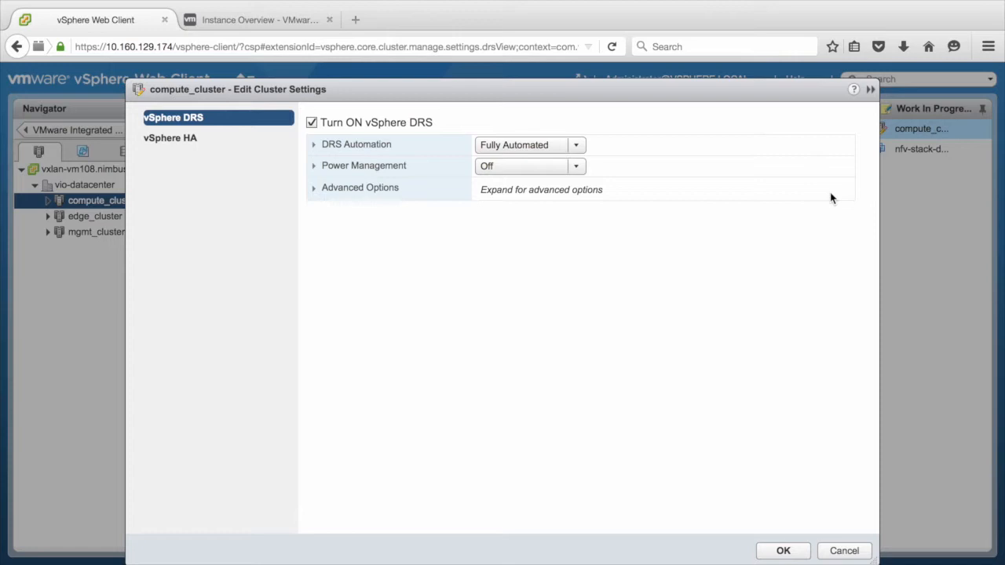
left_click(576, 144)
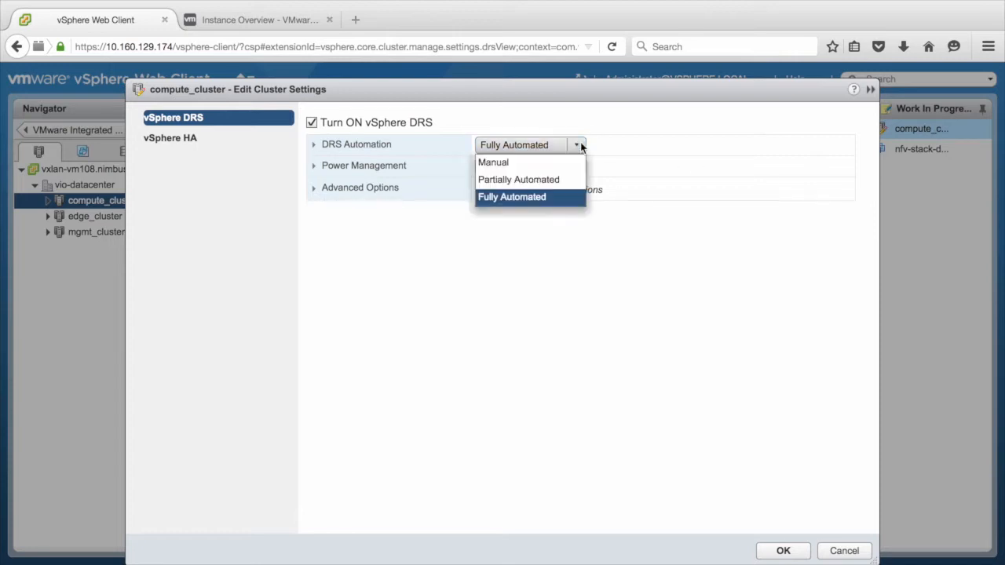
left_click(518, 179)
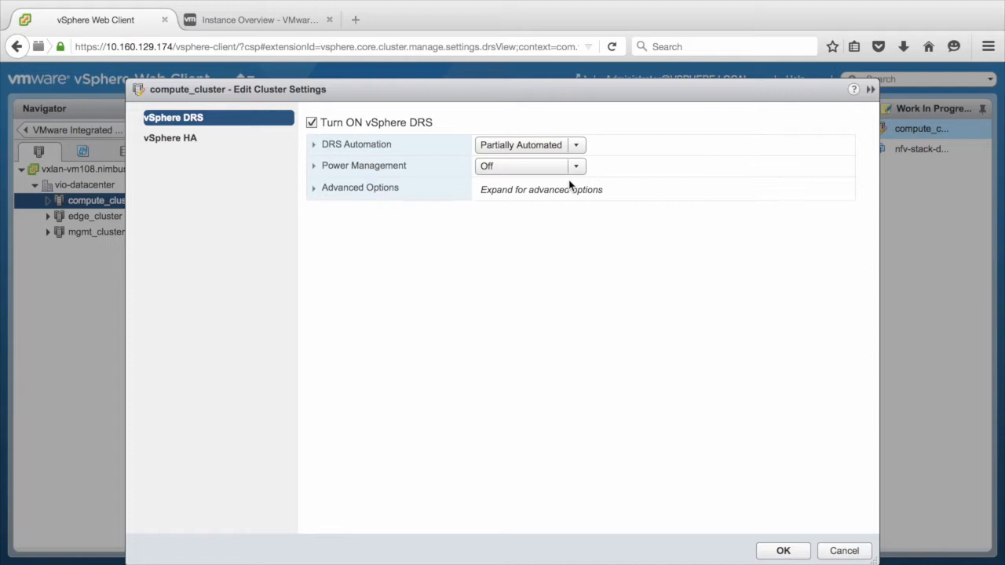
left_click(781, 550)
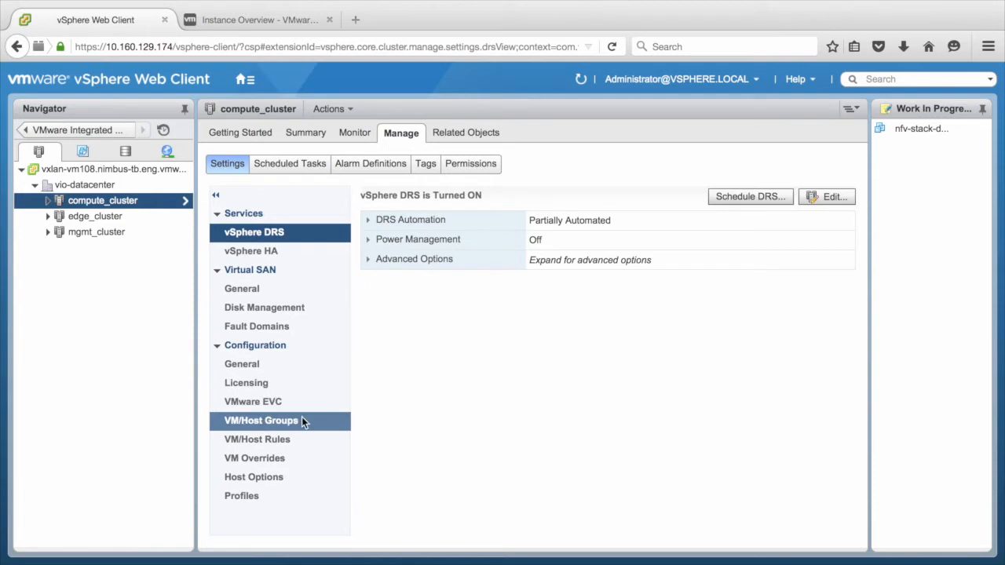
Step: Create VM group 'gold' containing dummy-vm-for-drs-group
left_click(261, 421)
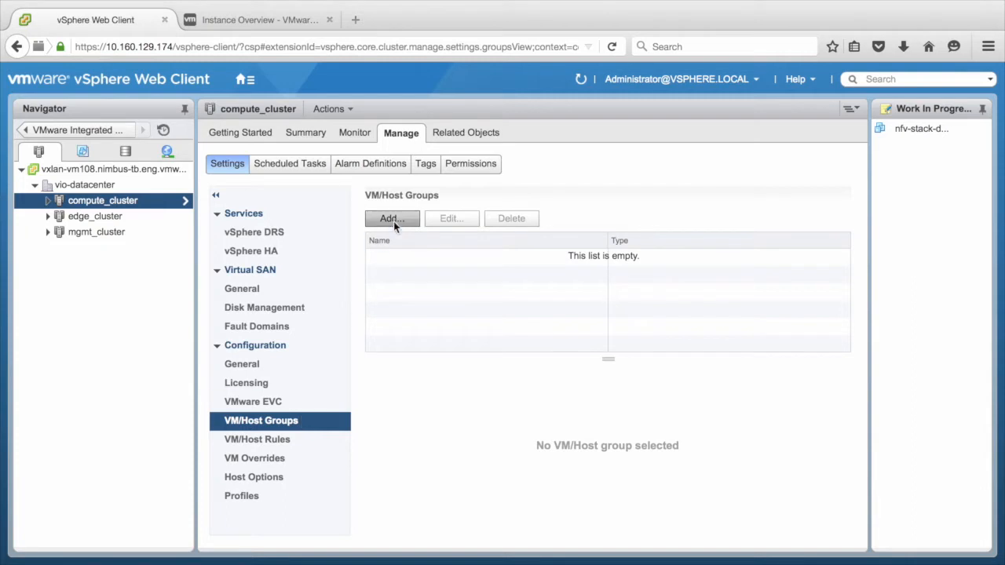
left_click(391, 218)
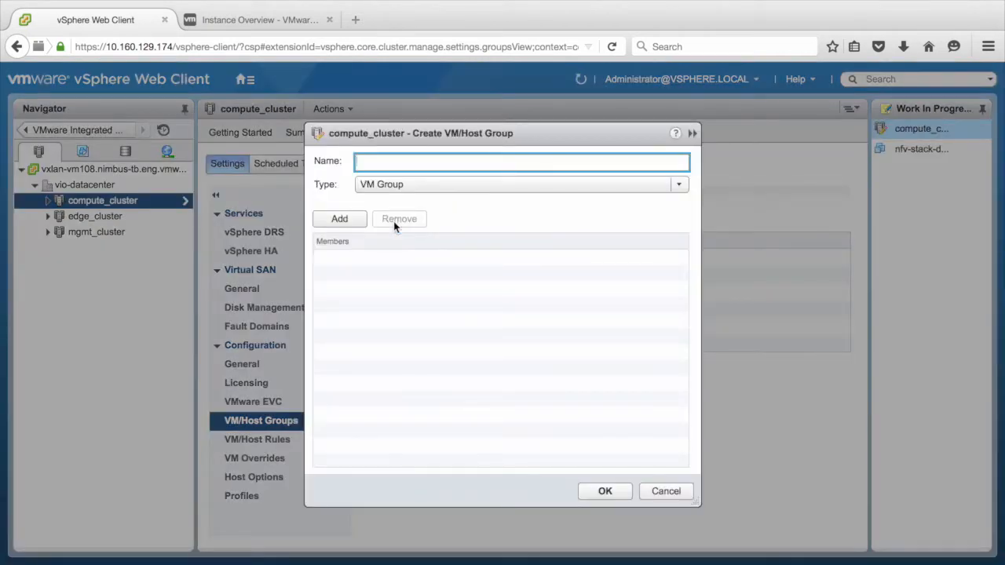
type("gold")
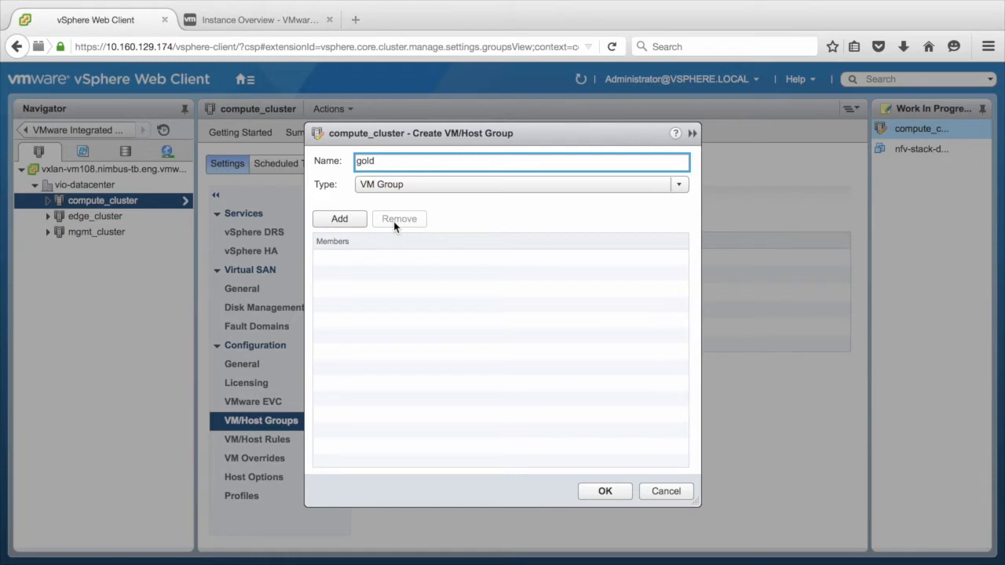
left_click(339, 218)
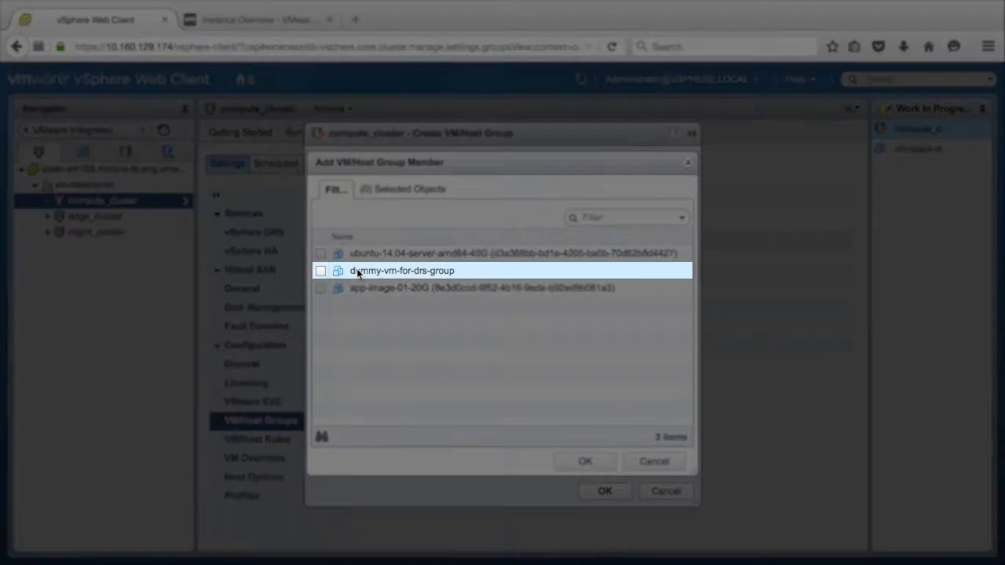
left_click(320, 270)
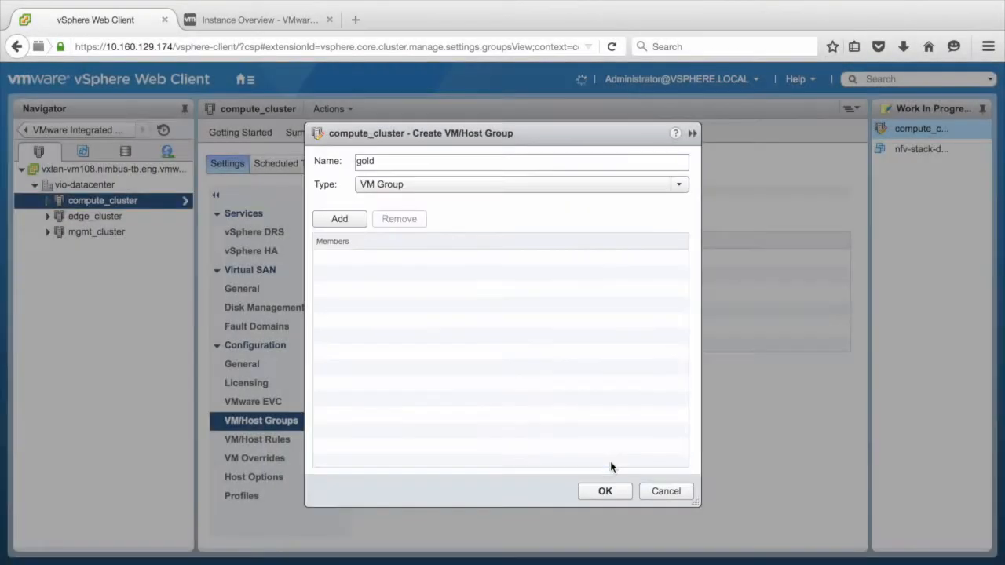
left_click(604, 490)
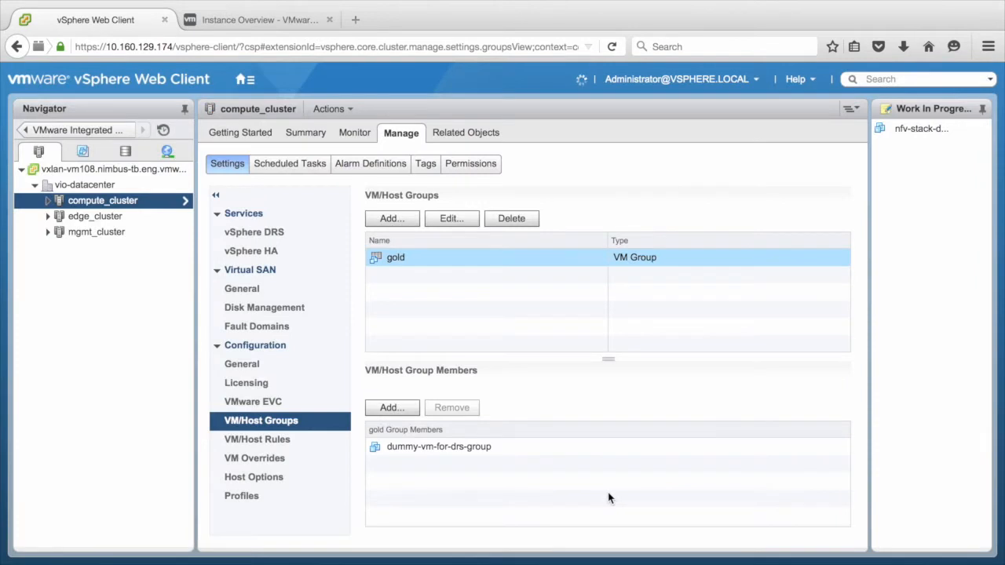
Step: Create host group 'gold-hosts' containing host 192.168.111.45
left_click(391, 218)
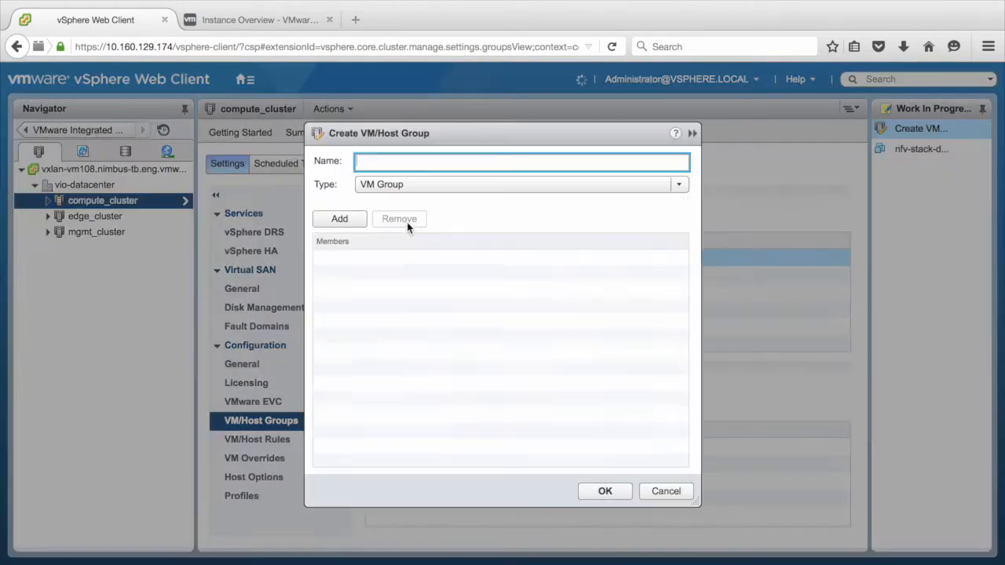
left_click(678, 184)
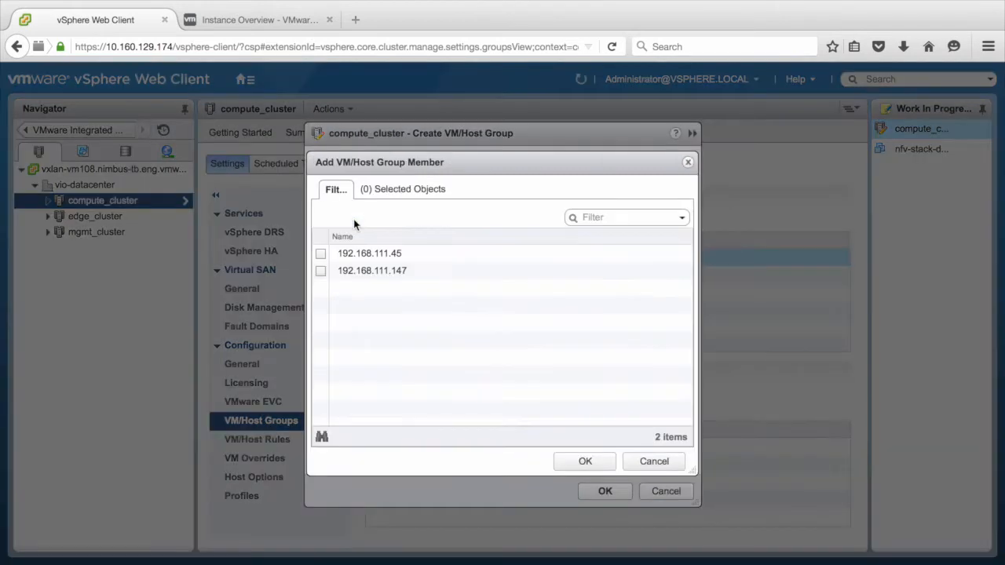
left_click(584, 461)
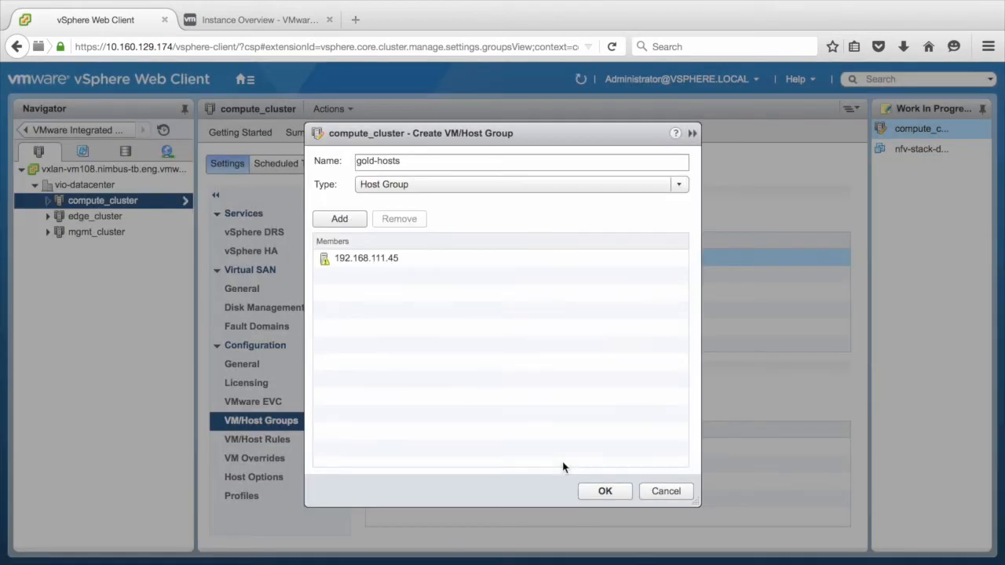
left_click(604, 490)
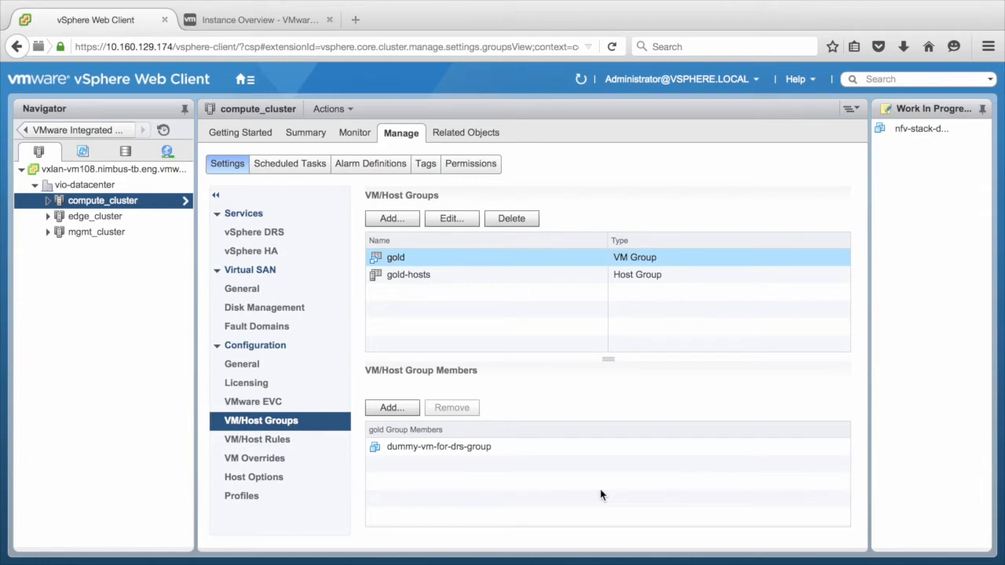
Step: Create VM group 'silver' and host group 'silver-hosts' with member 192.168.111.147
left_click(393, 219)
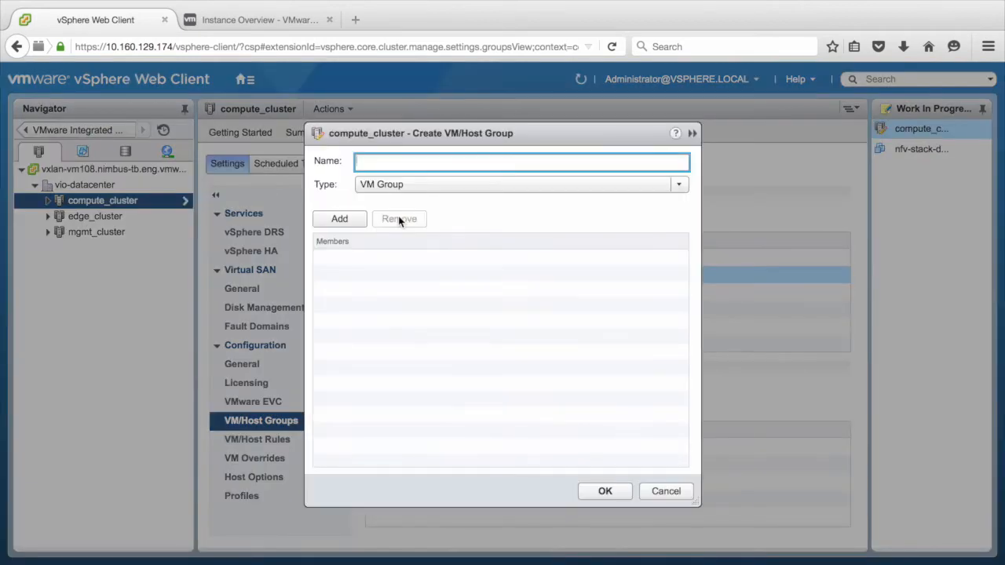
left_click(339, 218)
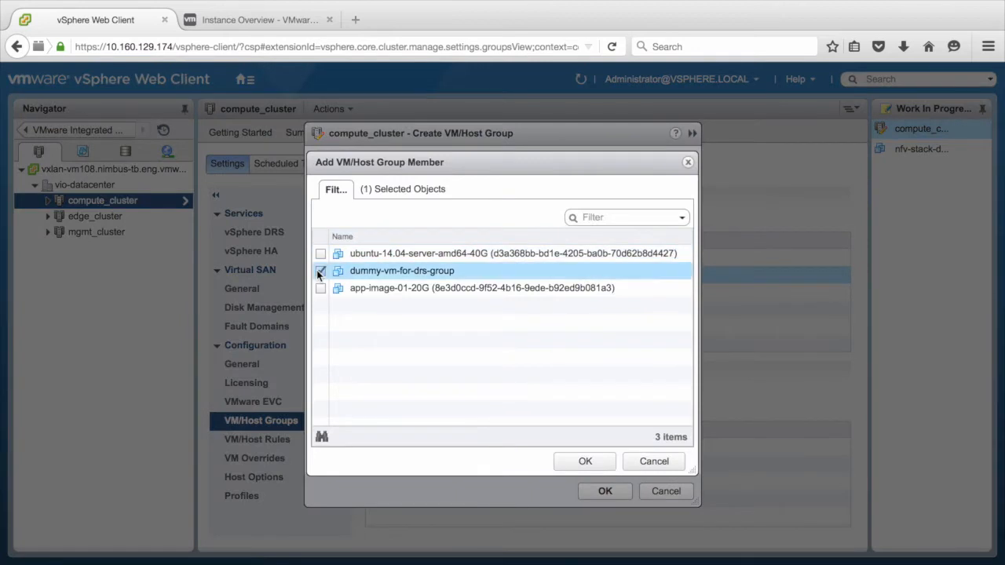
left_click(584, 461)
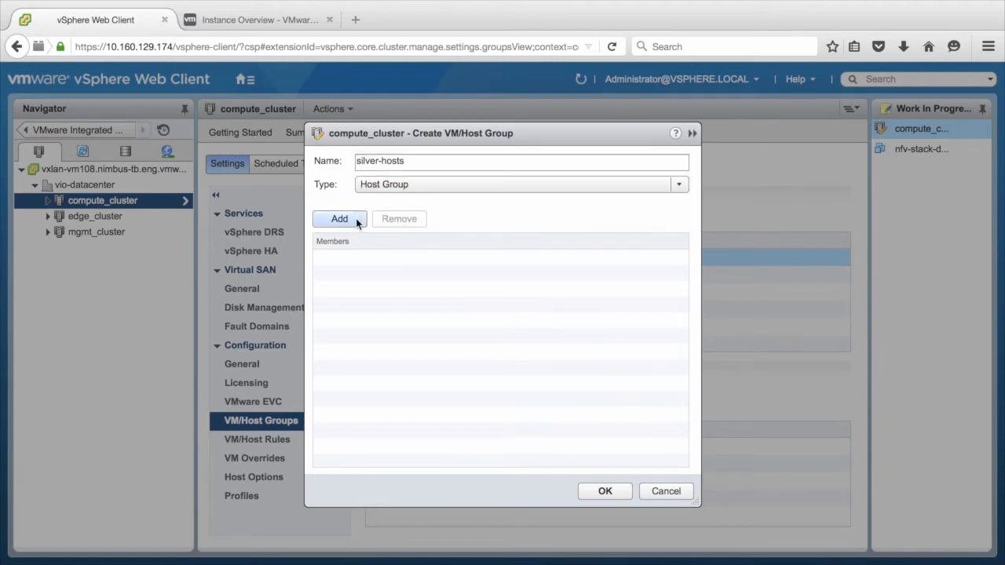
left_click(339, 218)
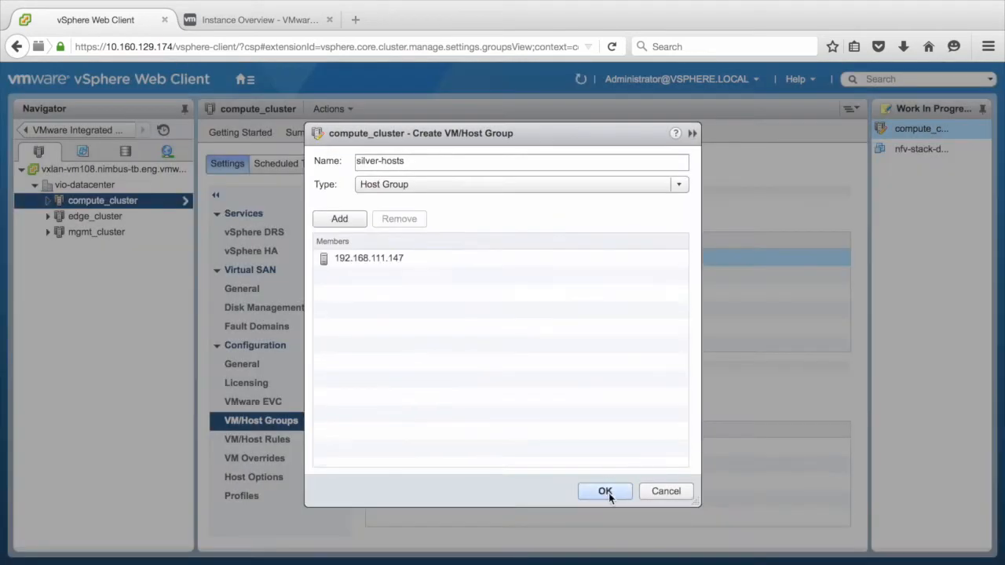
left_click(604, 490)
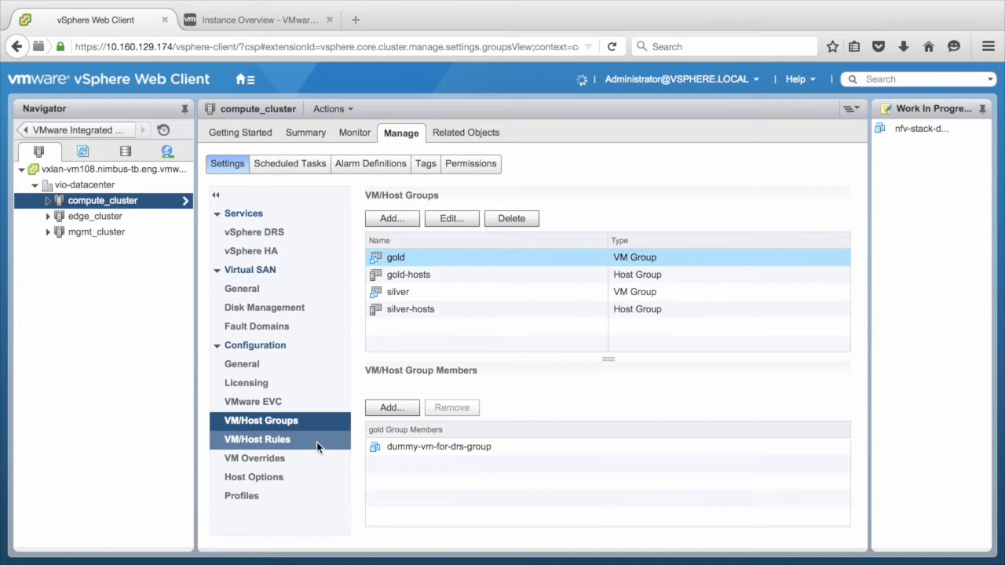
Step: Create Virtual Machines to Hosts rules binding the gold and silver VM groups to their host groups
left_click(258, 439)
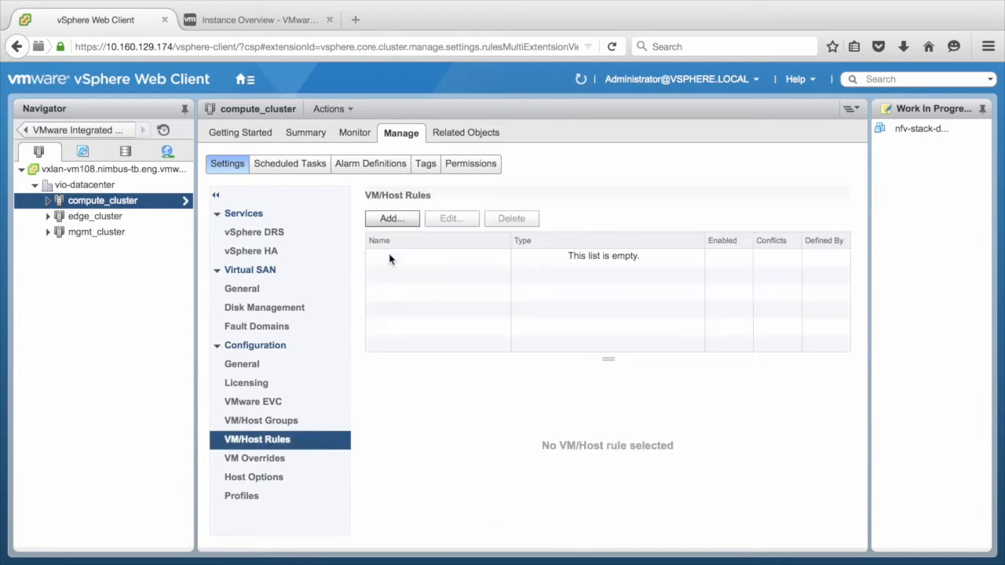
left_click(391, 218)
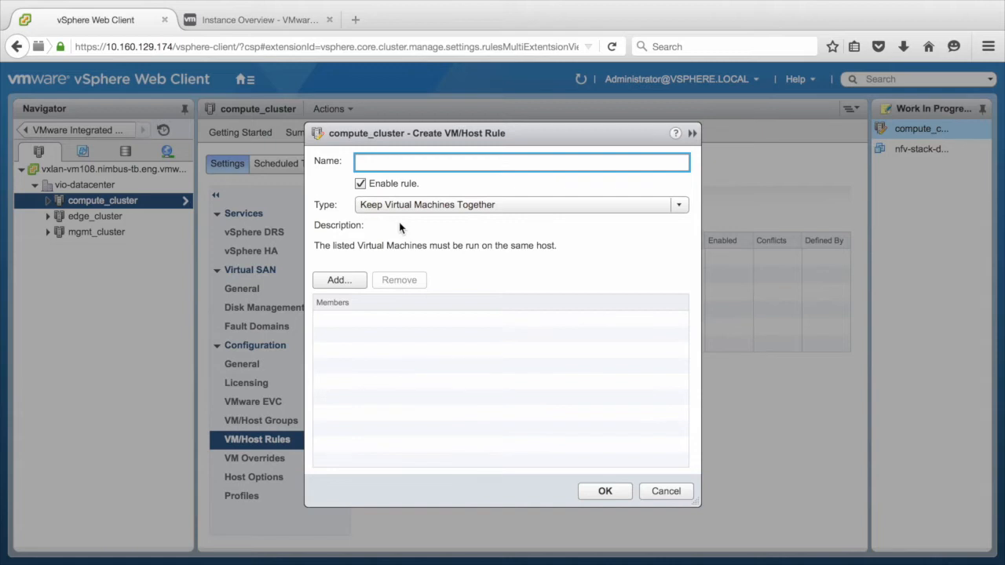
left_click(678, 204)
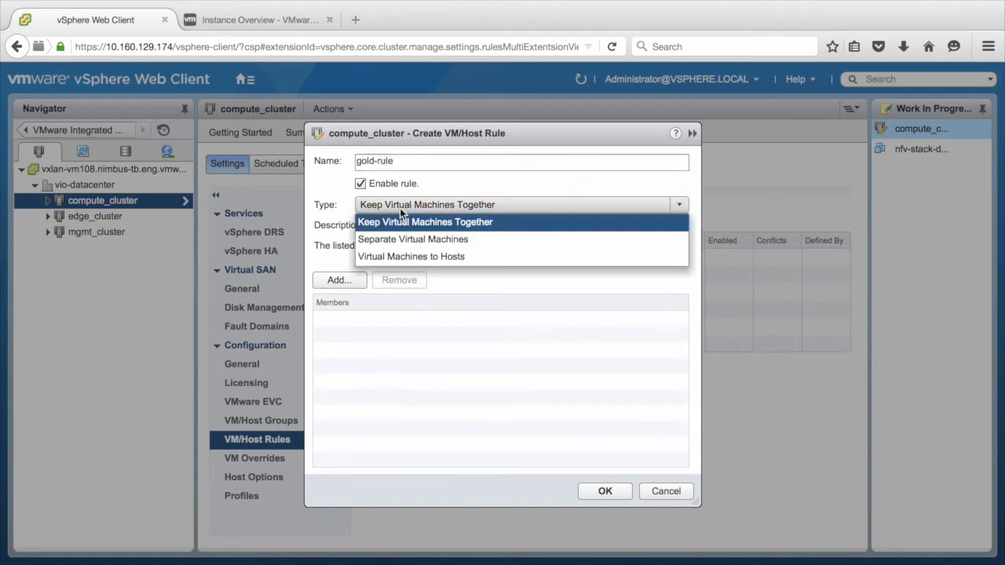
mouse_move(411, 255)
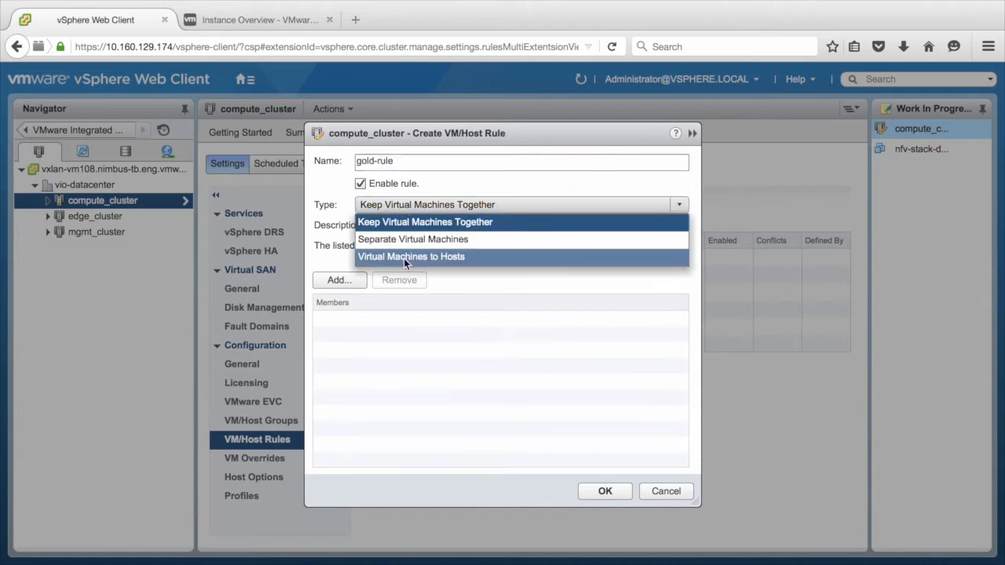
left_click(412, 255)
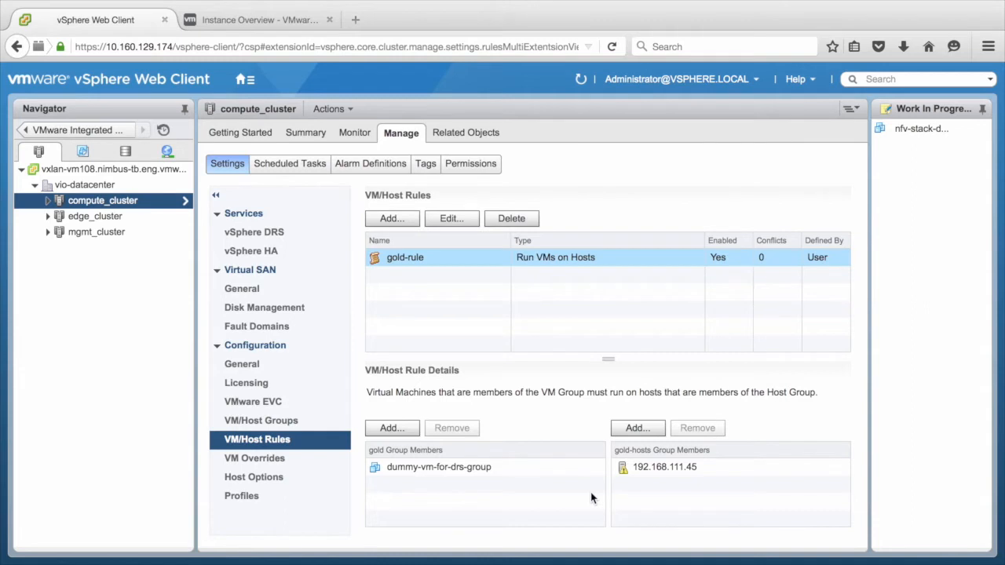
left_click(392, 218)
type("silver-rule")
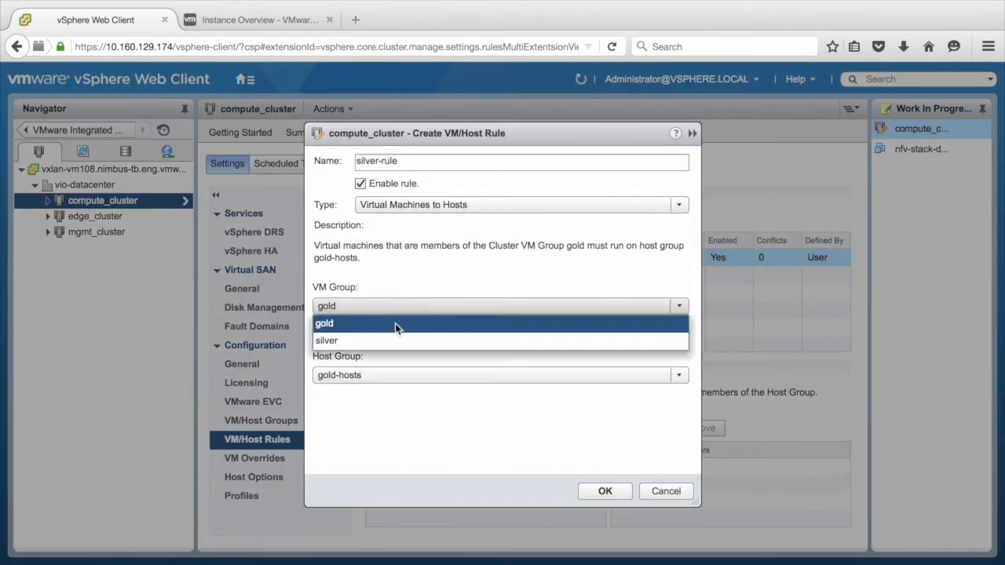
left_click(605, 490)
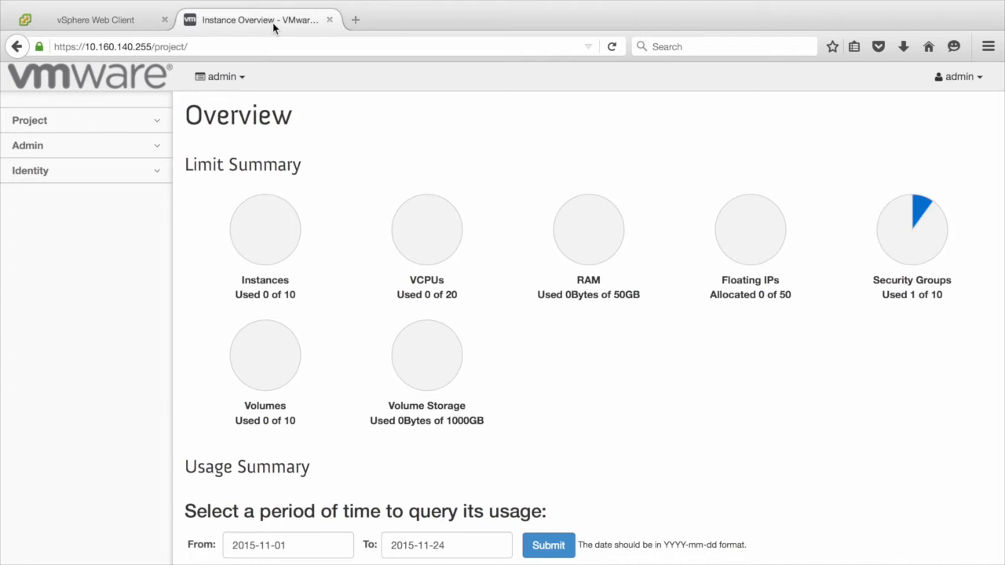
mouse_move(945, 101)
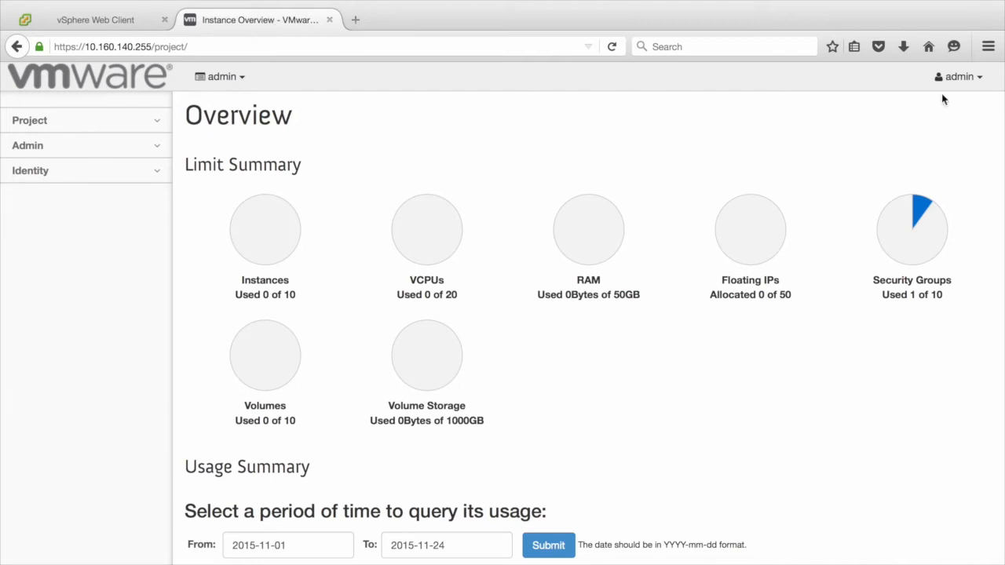
mouse_move(154, 151)
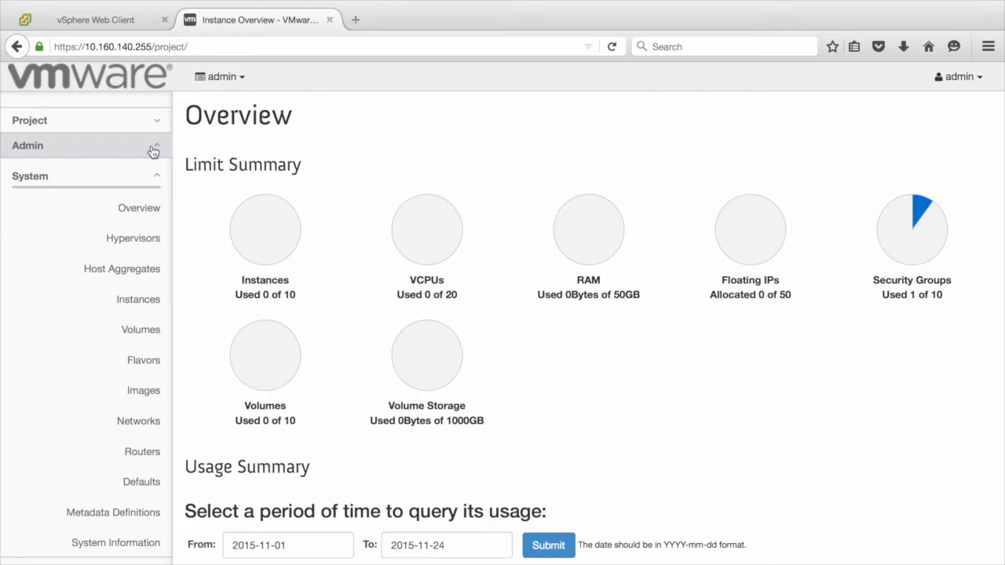
Step: Start Update Metadata for ims-image-01 from the admin image list
left_click(144, 389)
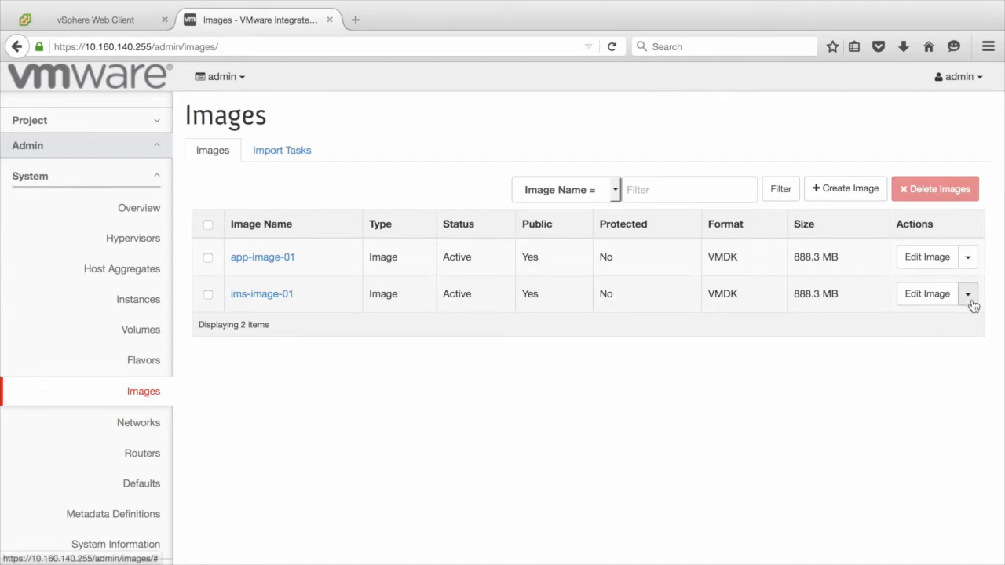
left_click(967, 293)
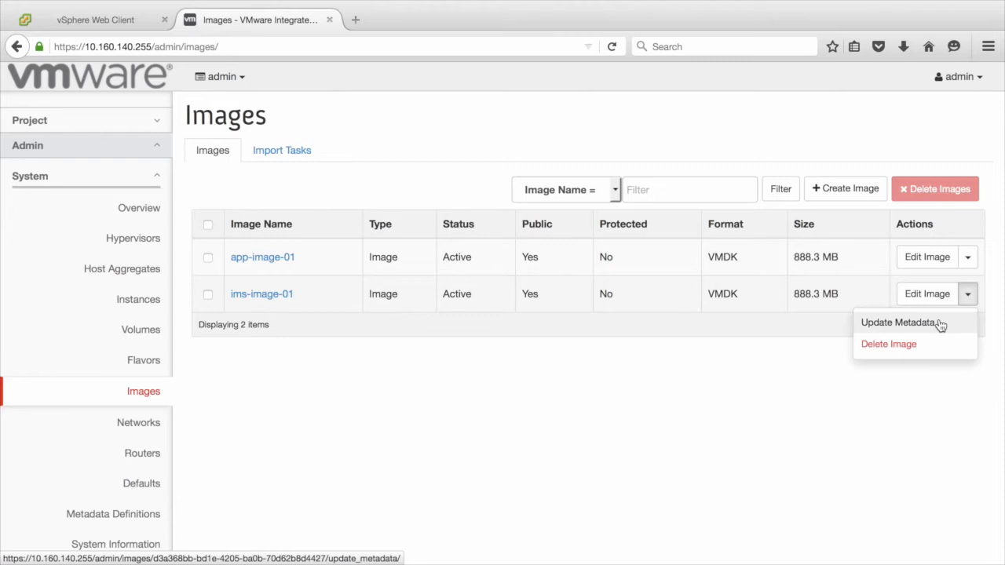
left_click(897, 322)
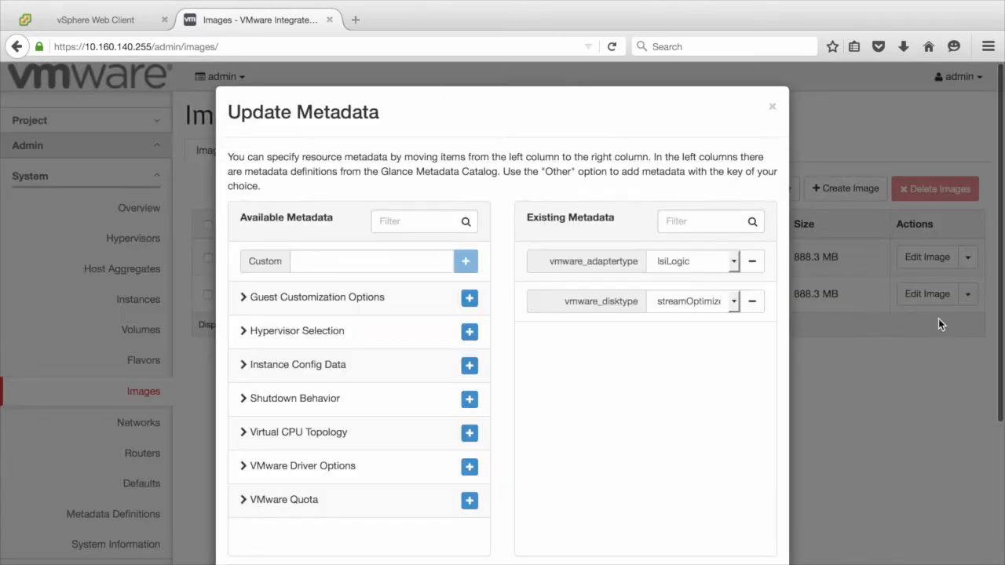
Step: Add the VMware Driver Options DRS VM group property with value gold to ims-image-01 and save
left_click(301, 465)
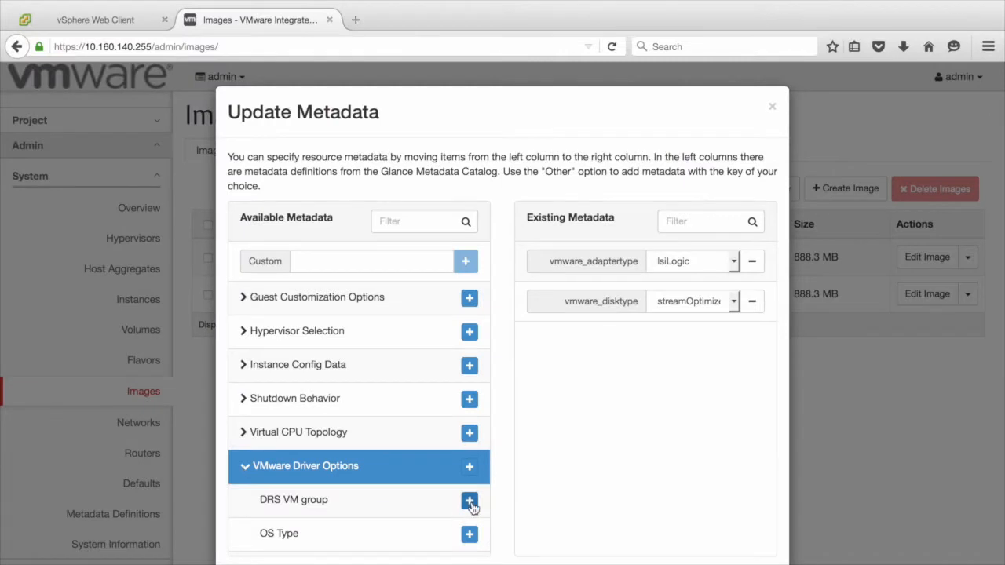
left_click(468, 499)
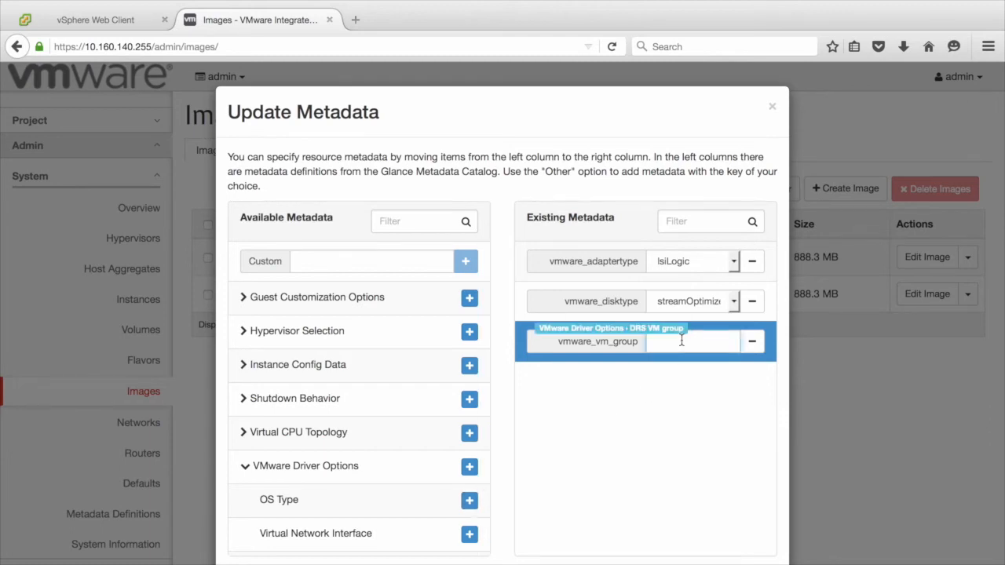
type("gold")
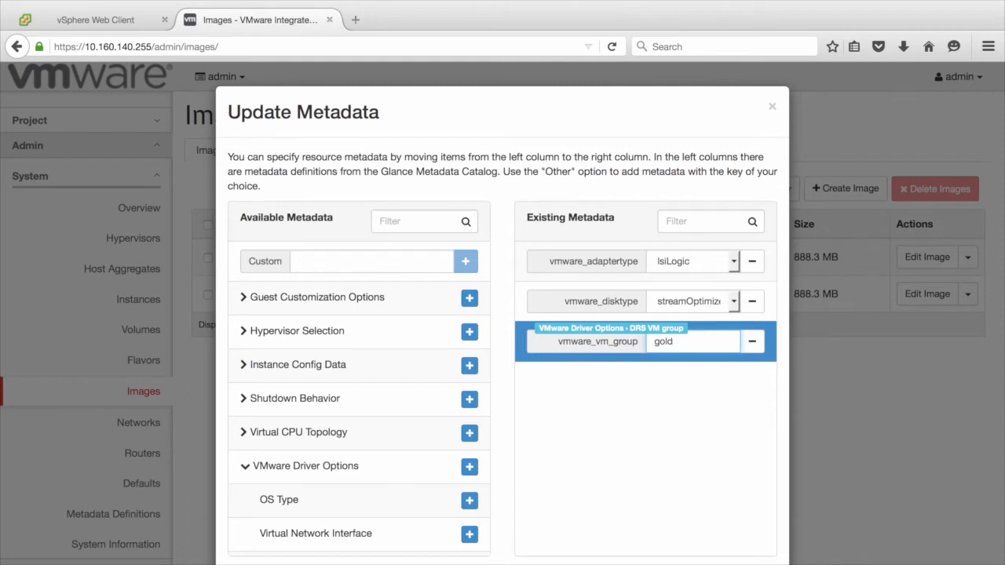
scroll("down", 3)
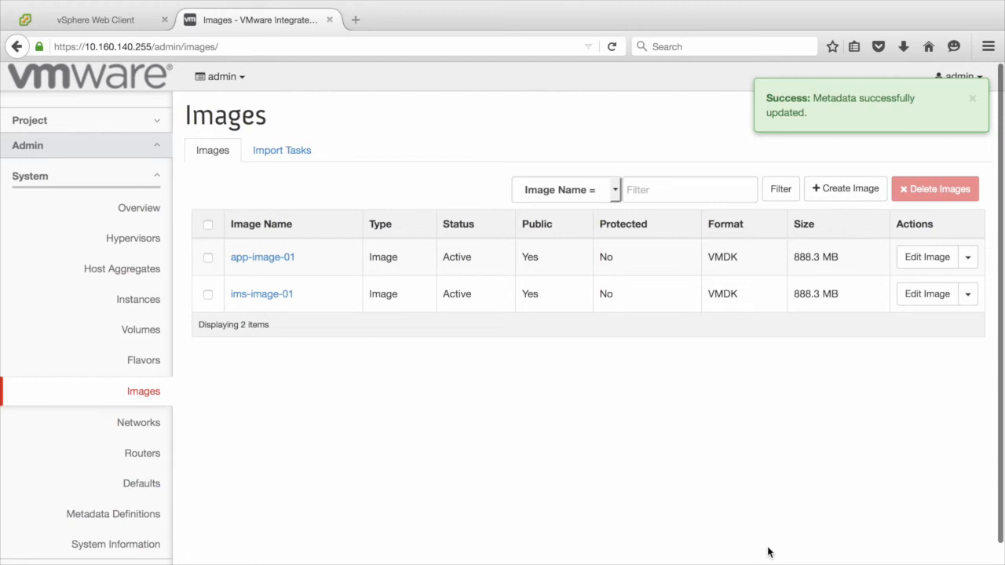
Step: Start Update Metadata for app-image-01
left_click(967, 257)
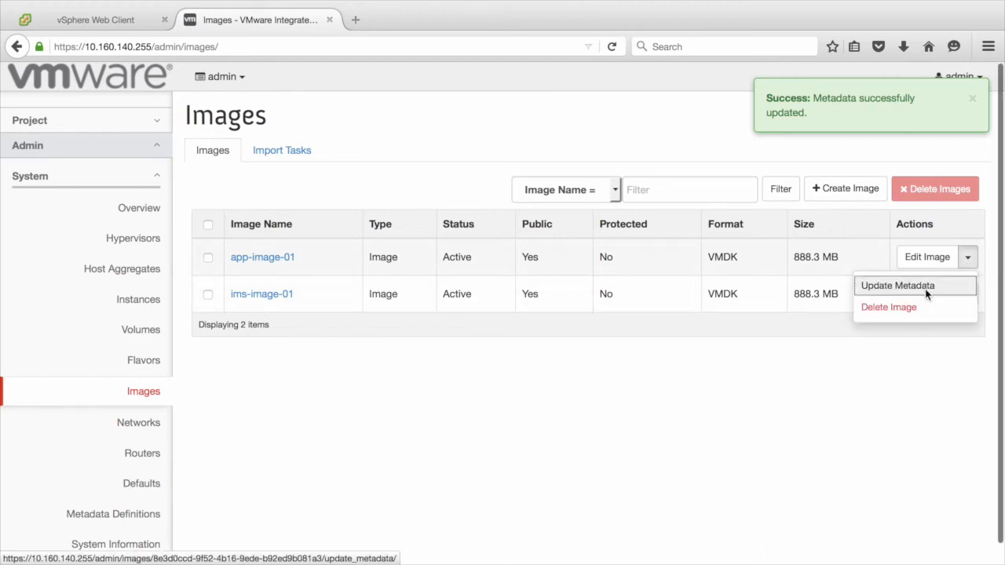
left_click(896, 285)
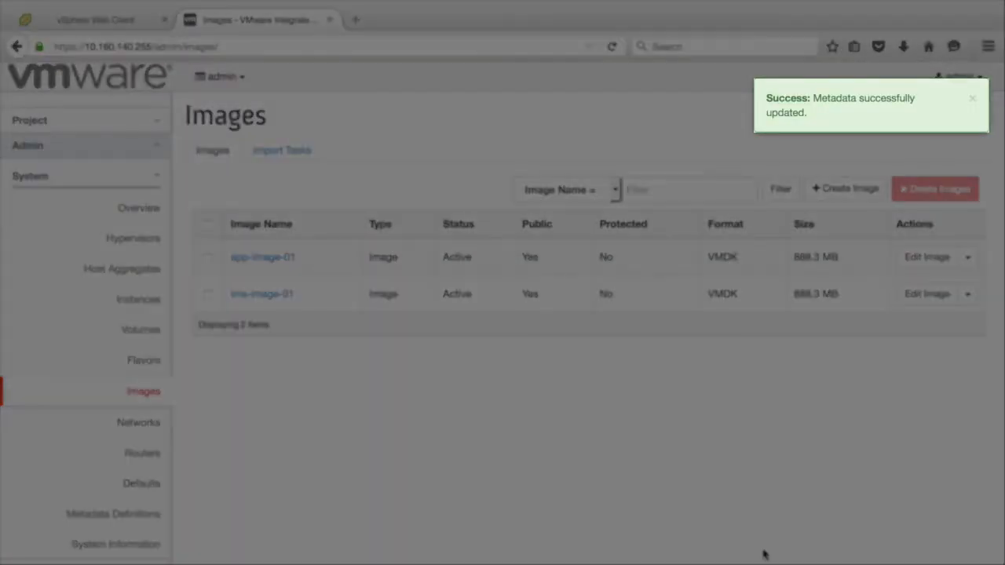
Step: Sign out of admin, sign in as demo-user and list the project's images
left_click(959, 75)
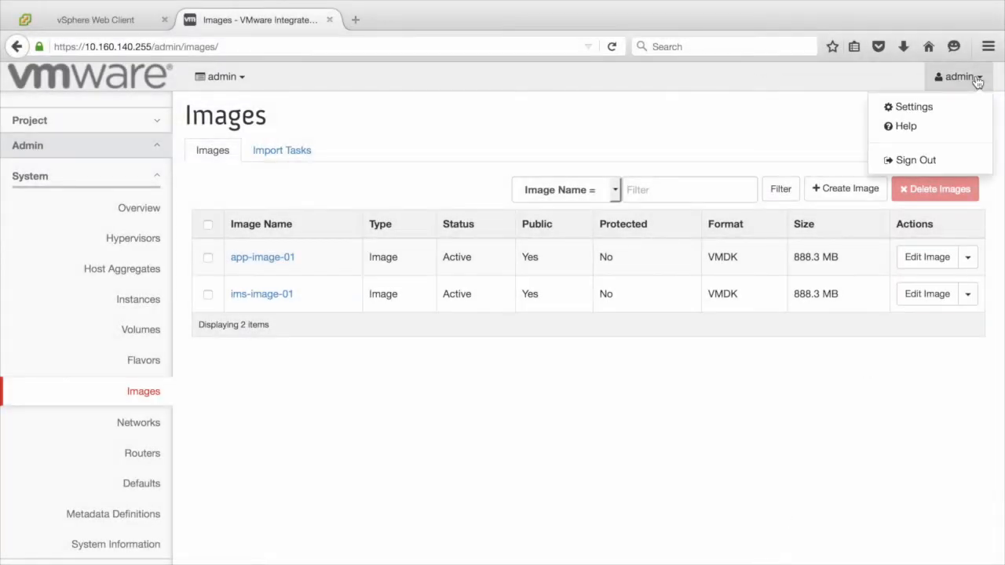
mouse_move(915, 160)
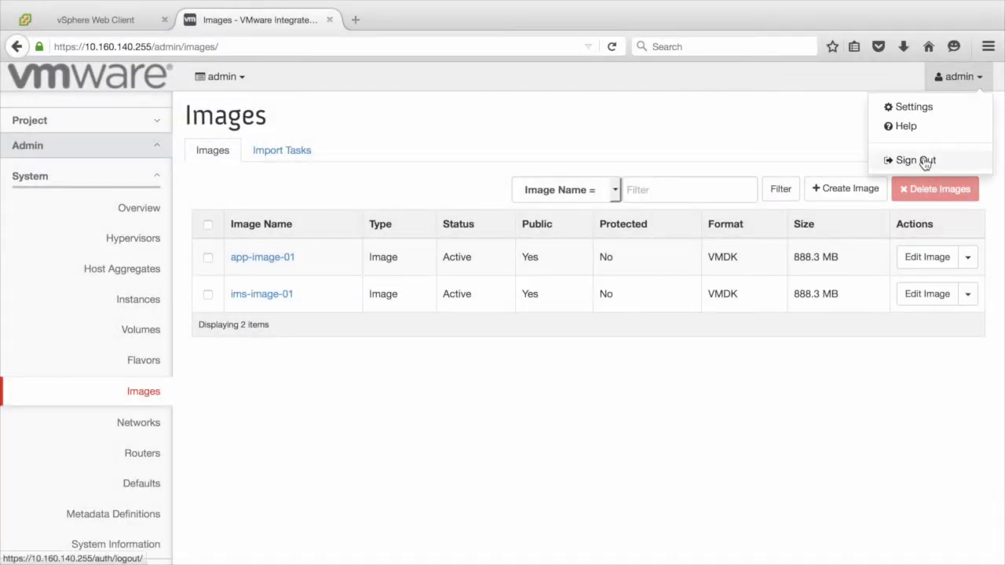
left_click(914, 160)
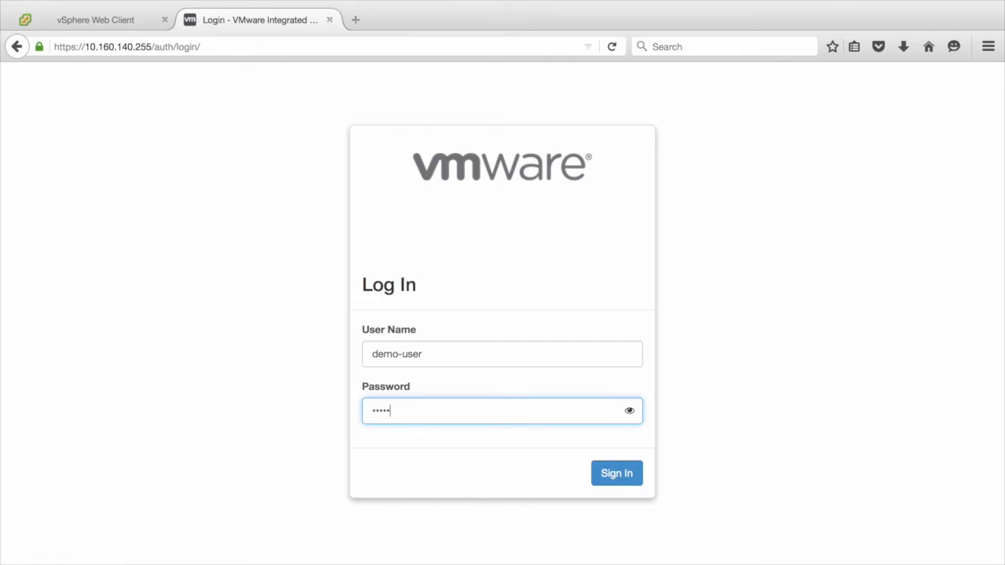
left_click(615, 472)
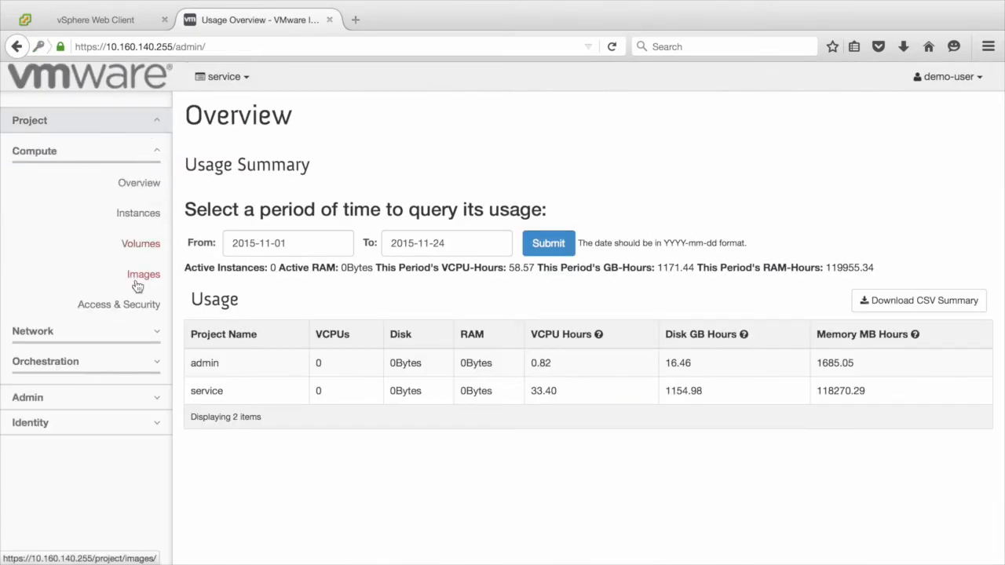
left_click(143, 273)
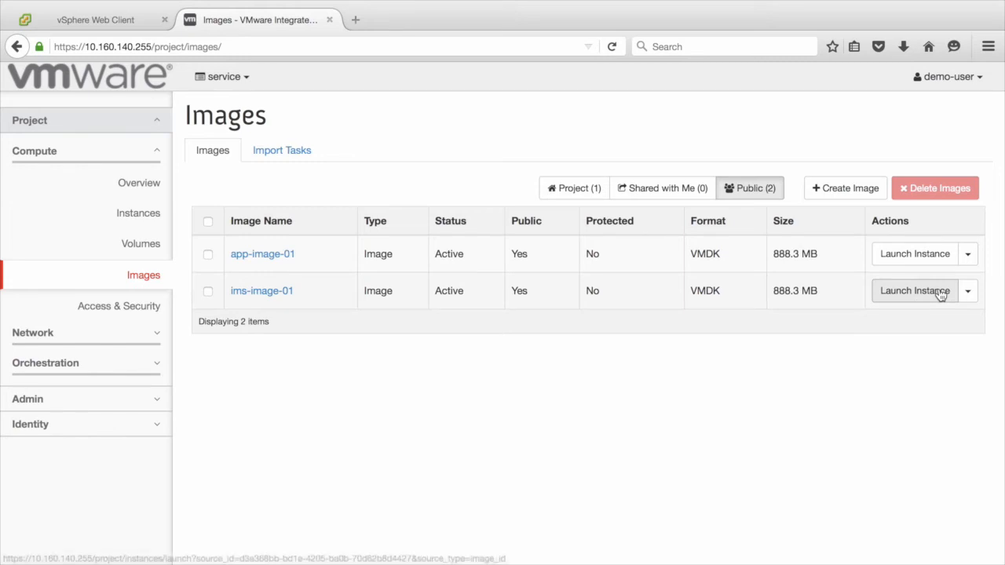
Step: Launch 2 instances named gold-demo-vm from ims-image-01
left_click(913, 290)
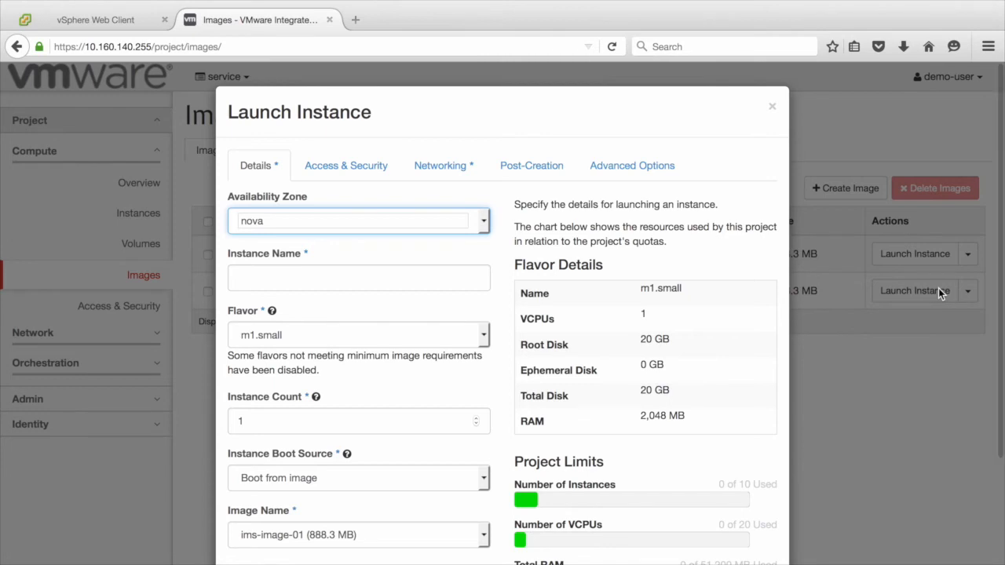
left_click(358, 278)
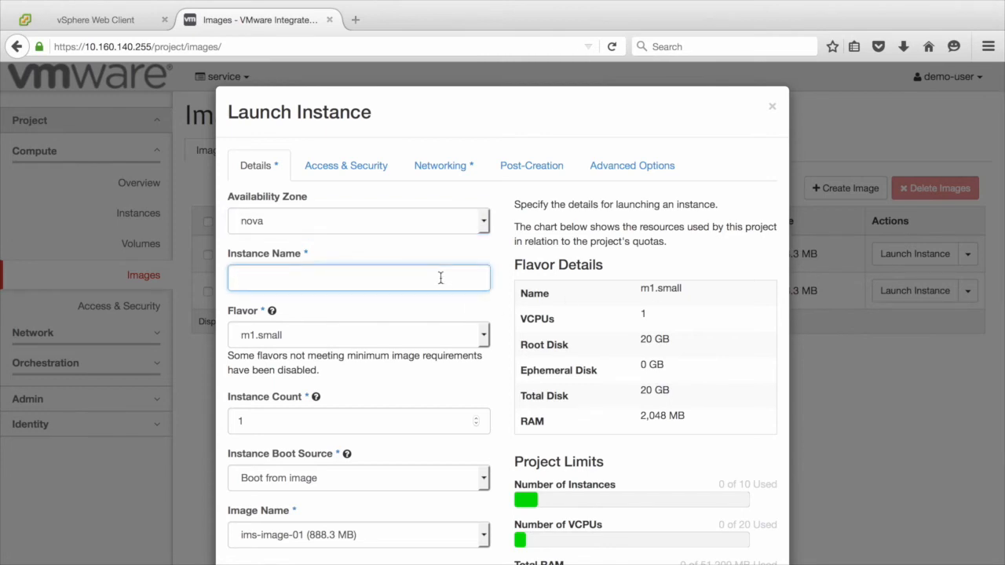
type("gold-demo-vm")
left_click(358, 421)
type("2")
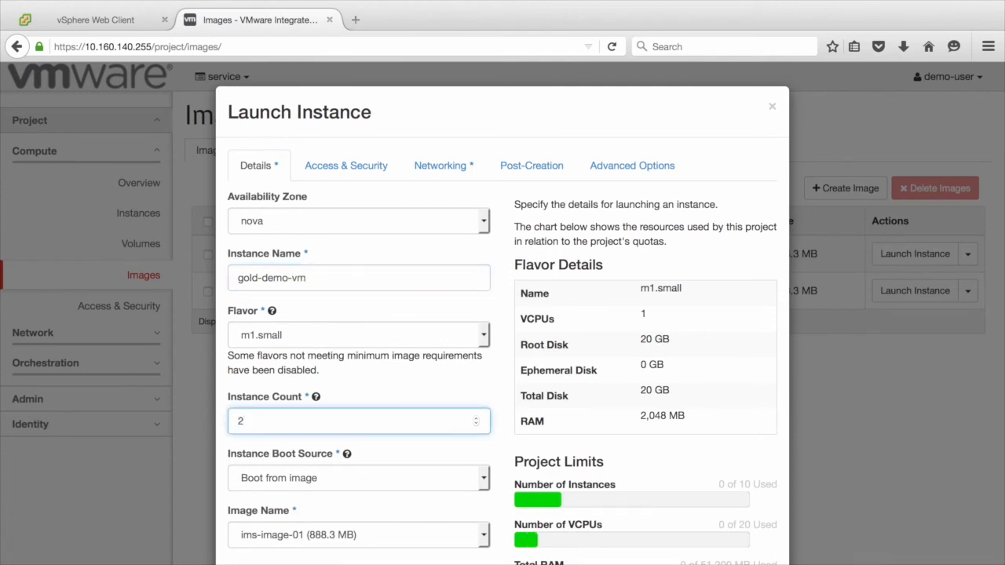
scroll("down", 3)
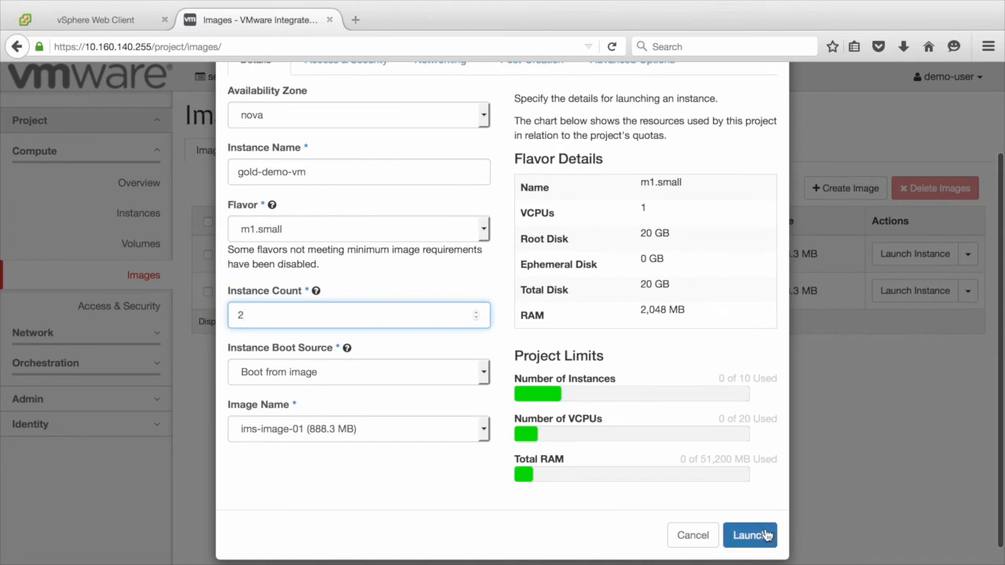
left_click(751, 534)
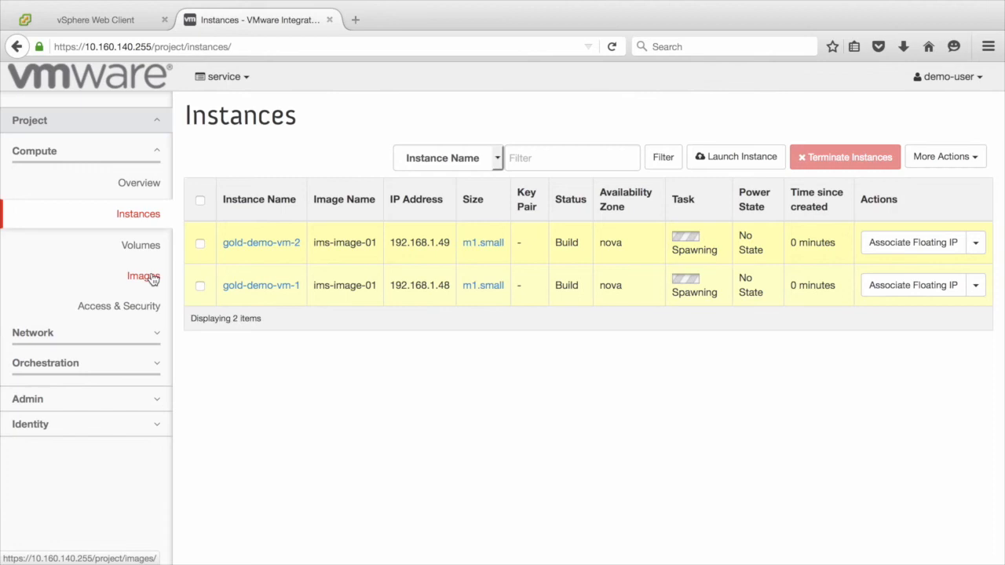
Step: Launch 2 instances named demo-silver-vm from app-image-01
left_click(145, 276)
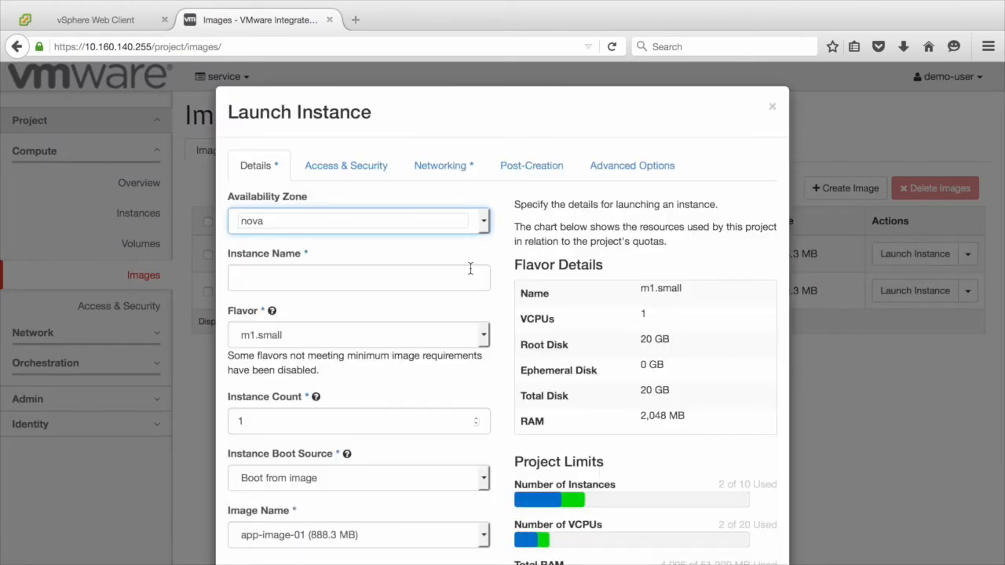
type("demo-silver-vm")
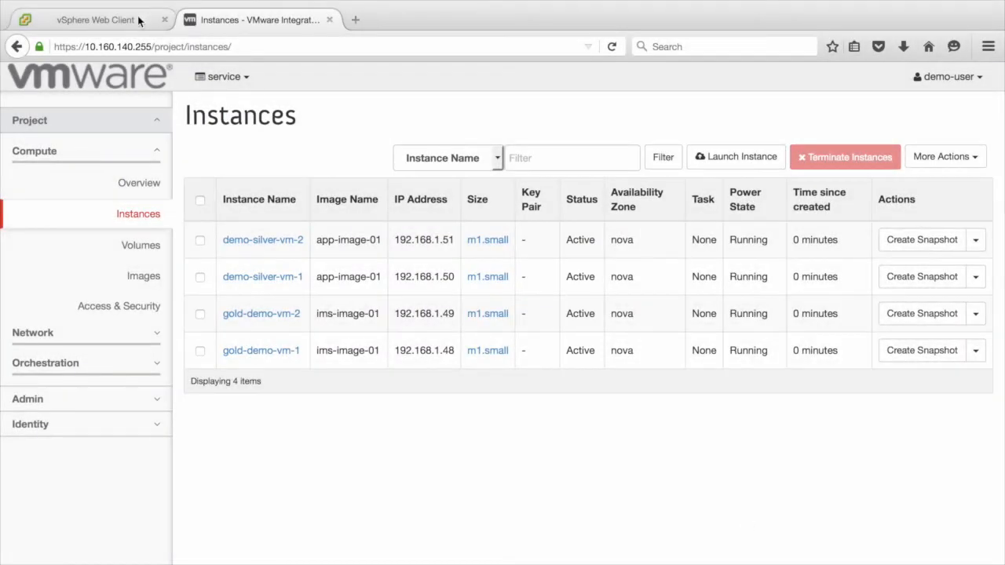
Step: Refresh vSphere and confirm the silver-rule group now lists demo-silver-vm-1 and demo-silver-vm-2
left_click(94, 19)
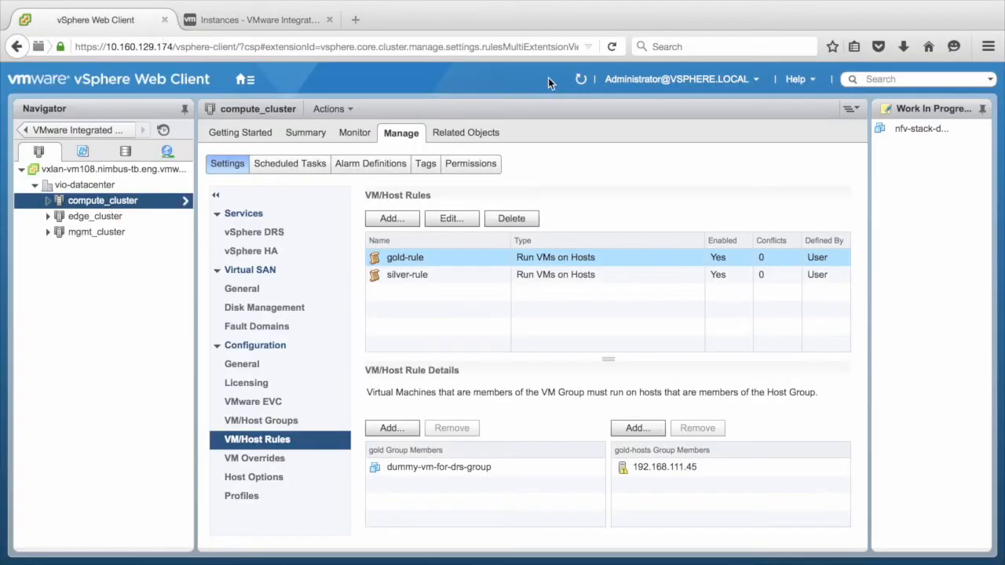
left_click(581, 78)
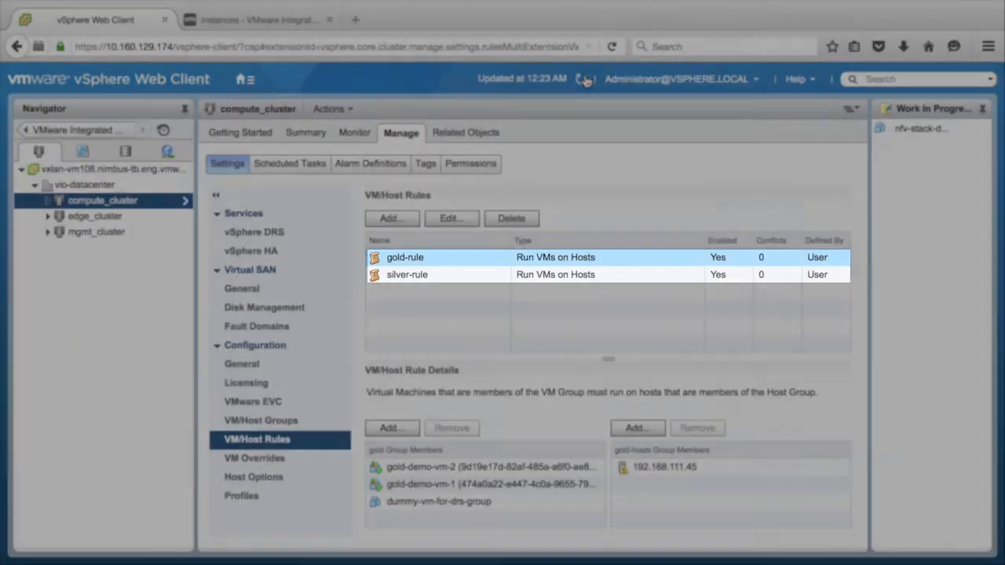
left_click(407, 274)
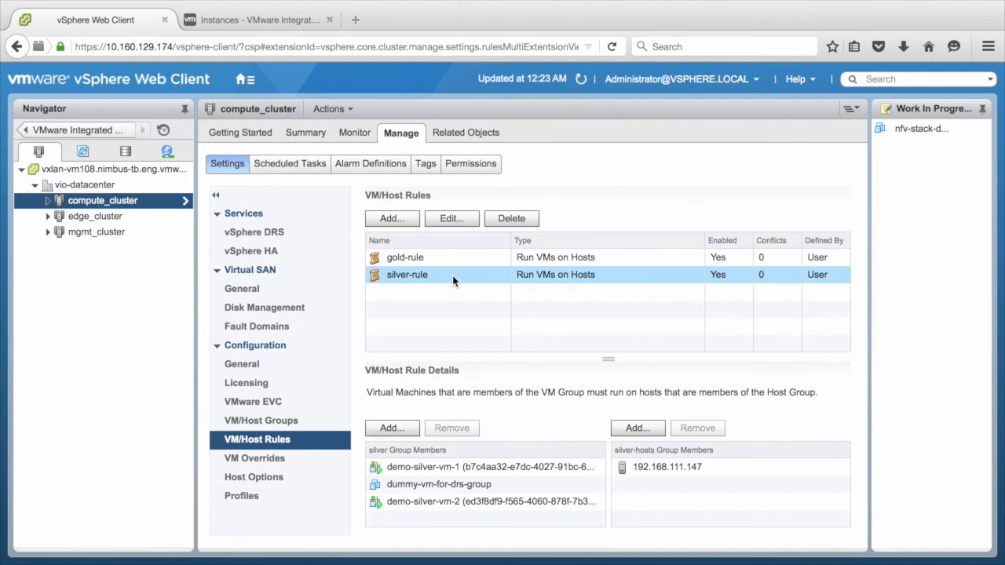
Step: Verify in VMs and Templates that demo-silver-vm-1's Summary shows host 192.168.111.147
left_click(238, 79)
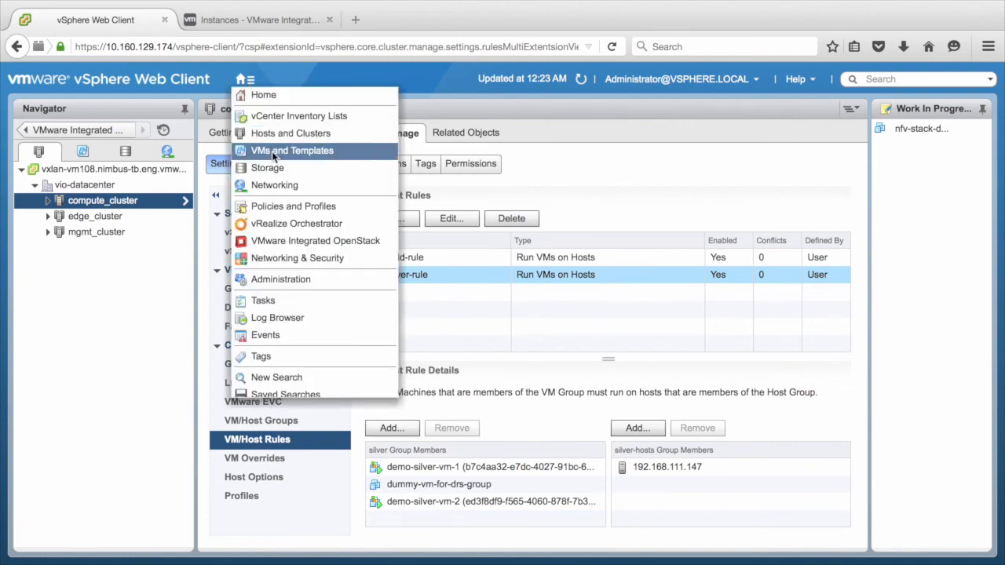
left_click(292, 151)
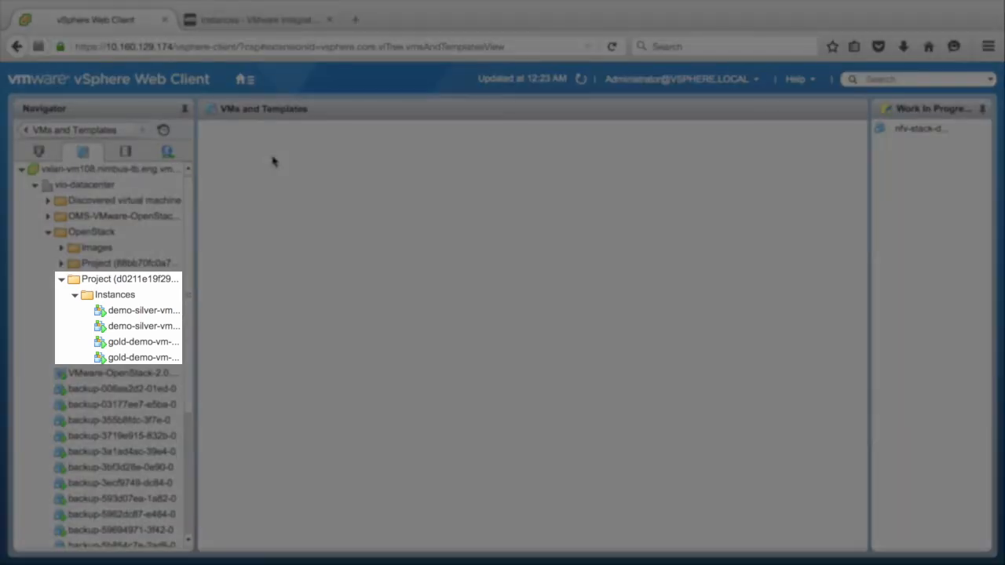
left_click(138, 310)
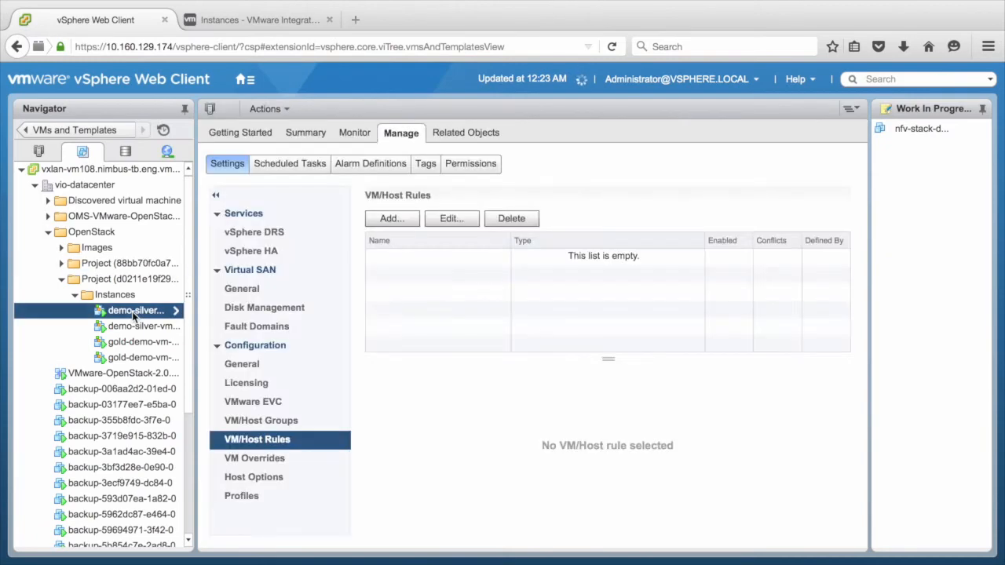
left_click(134, 311)
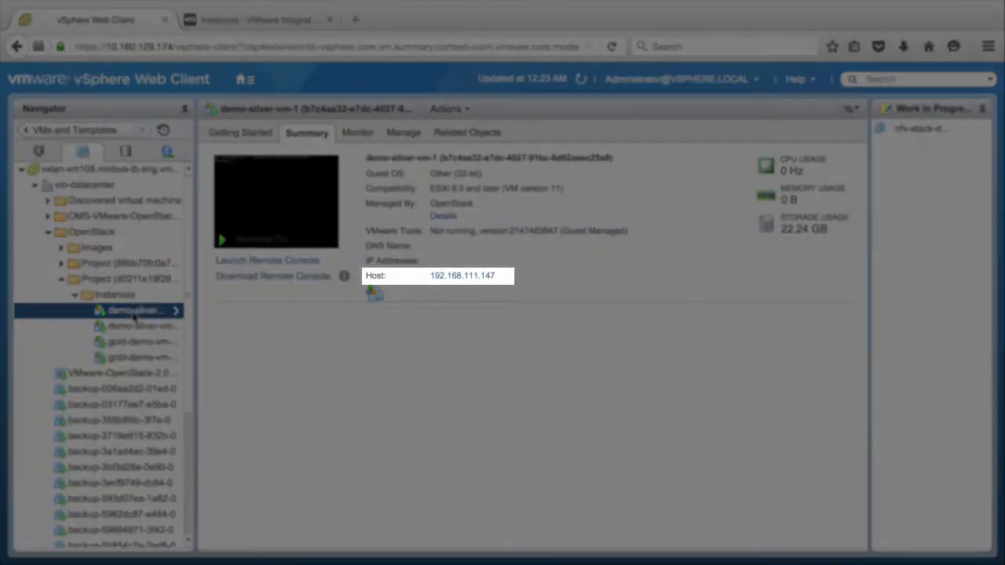